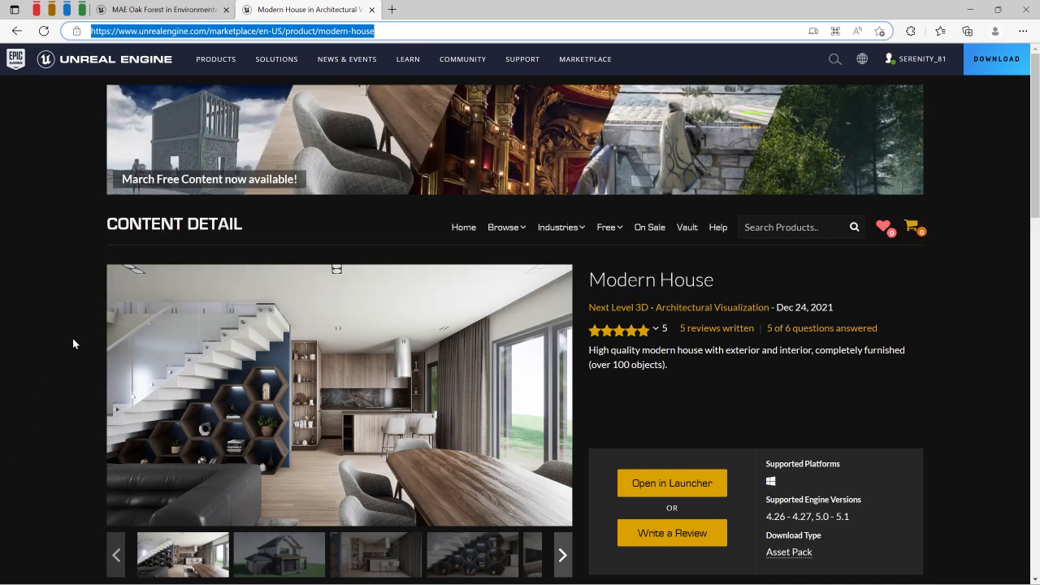
mouse_move(644, 320)
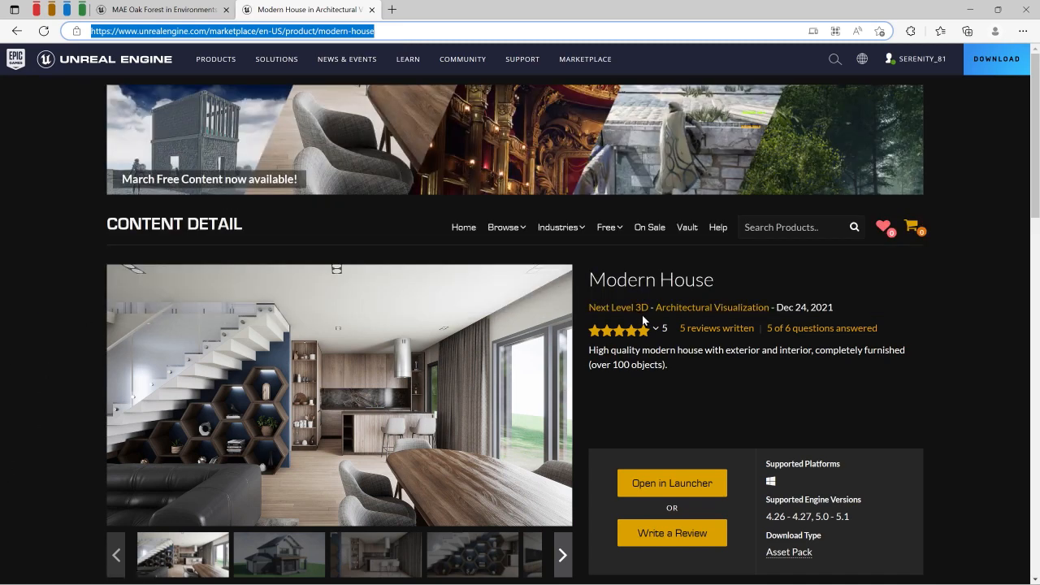
mouse_move(636, 313)
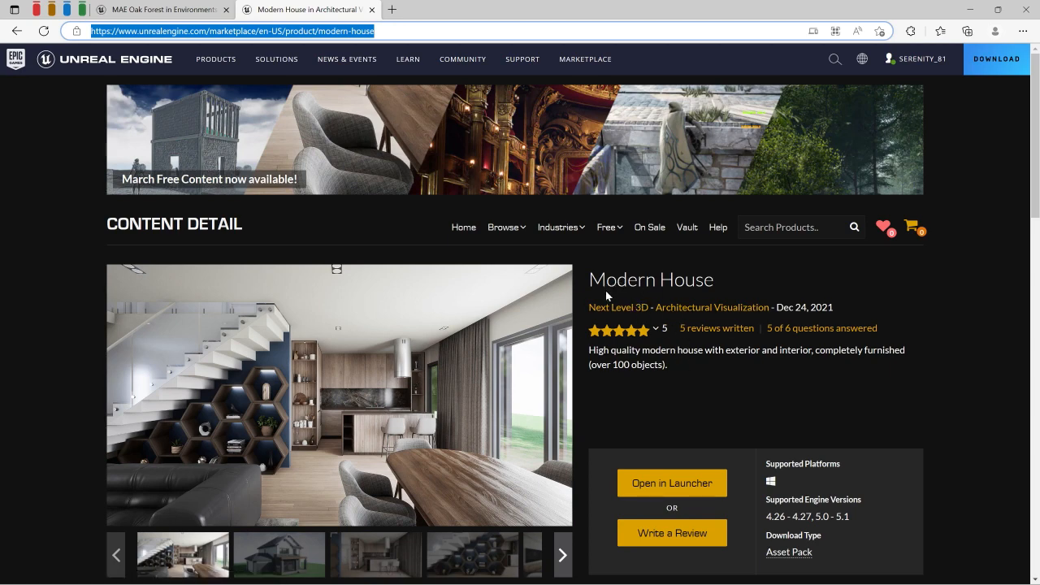
mouse_move(678, 298)
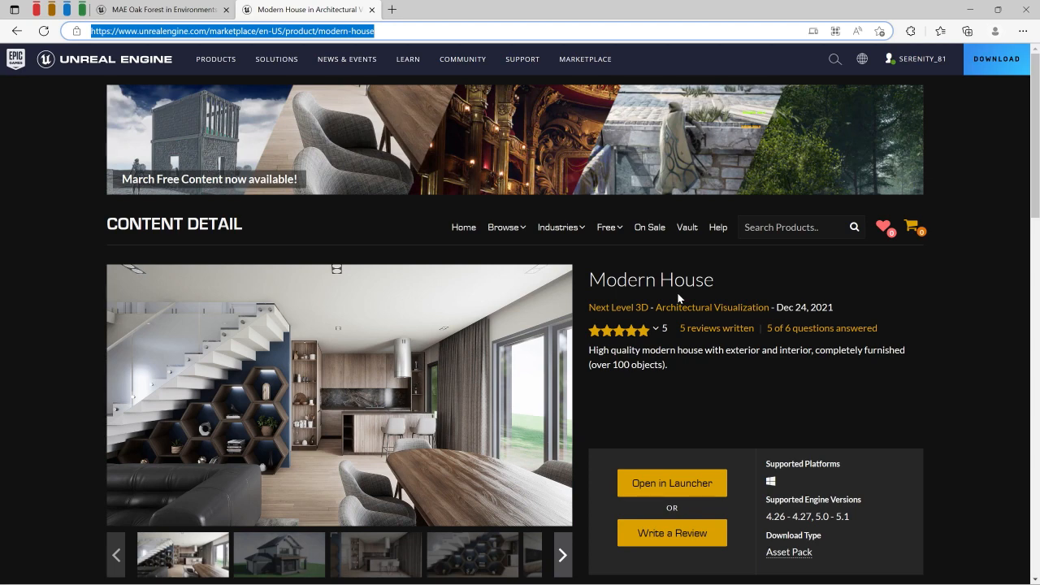
mouse_move(685, 374)
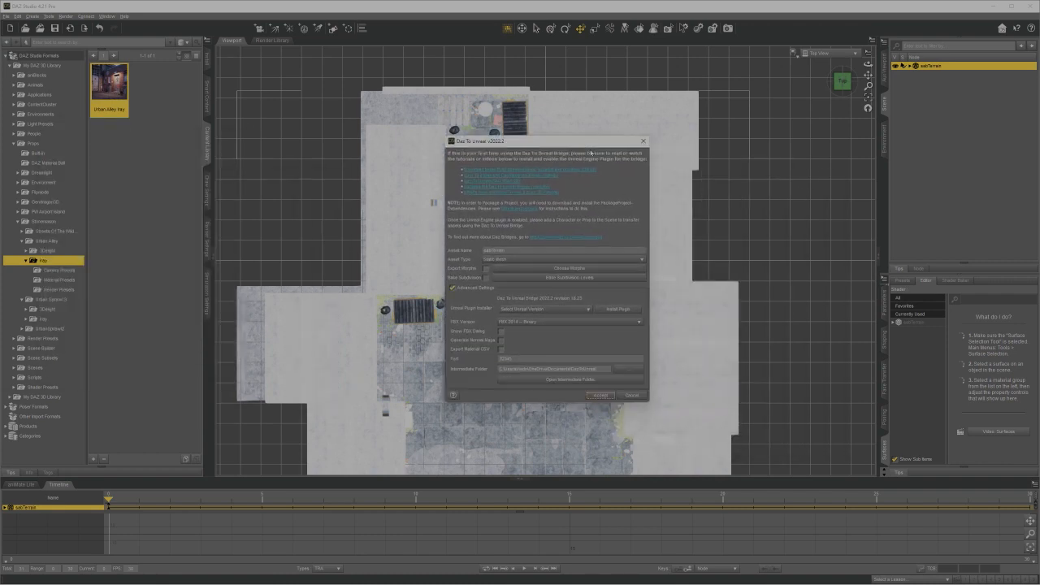
Step: Set the Daz to Unreal export asset type to Environment and accept the settings
left_click(568, 259)
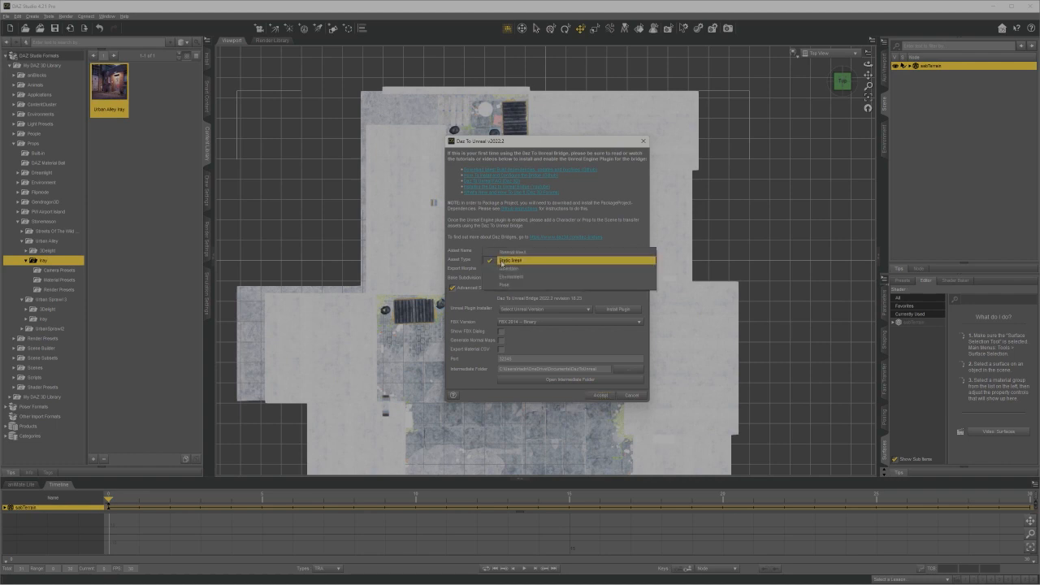
left_click(511, 277)
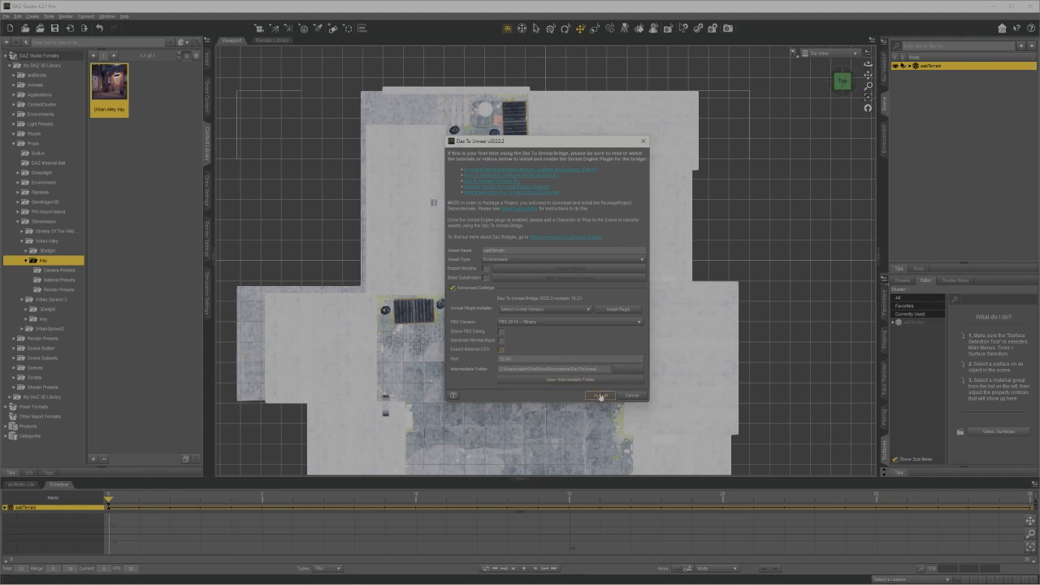
mouse_move(600, 396)
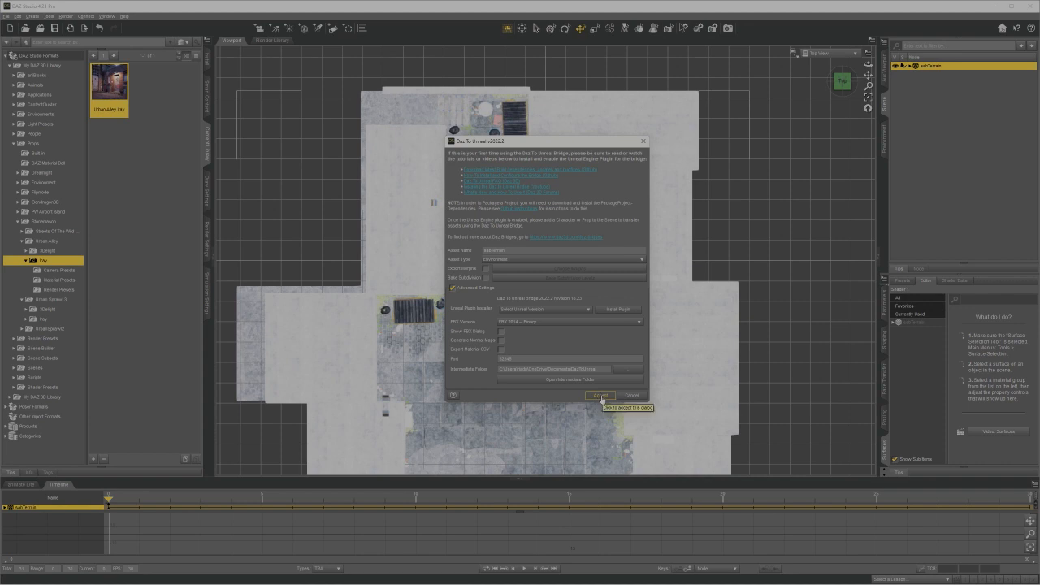
left_click(600, 396)
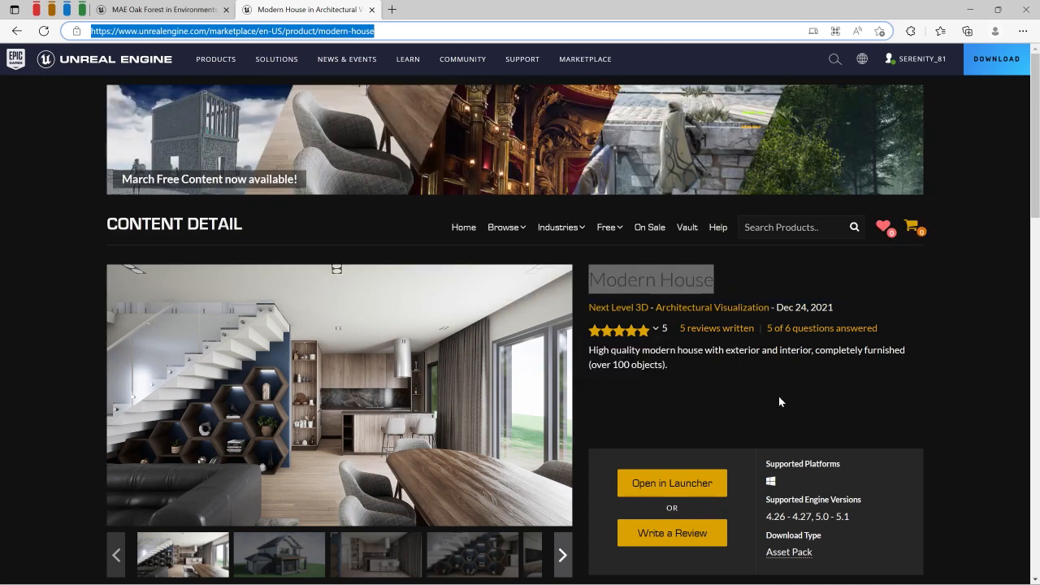
scroll("down", 3)
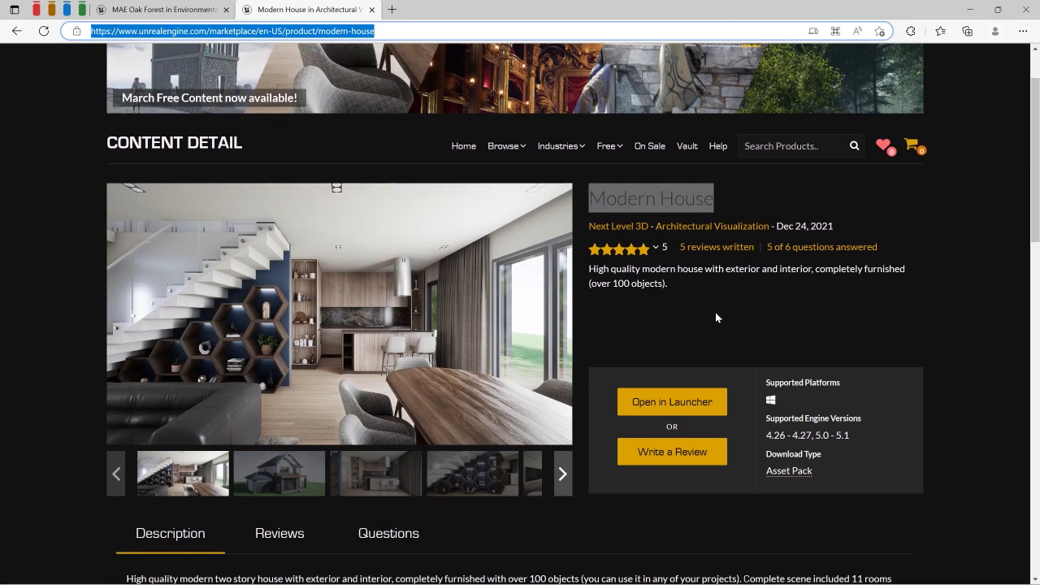
mouse_move(671, 401)
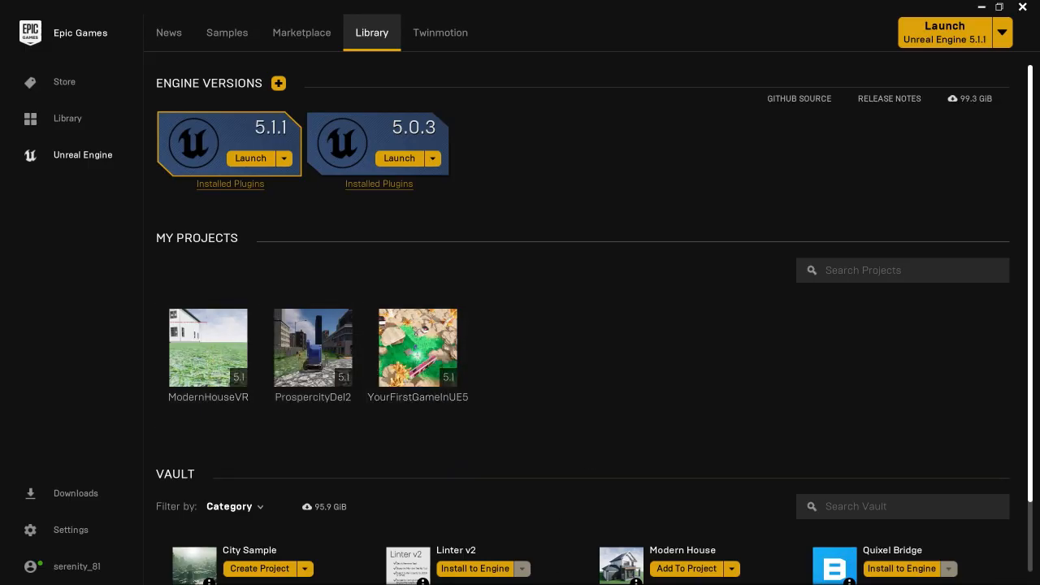
mouse_move(691, 322)
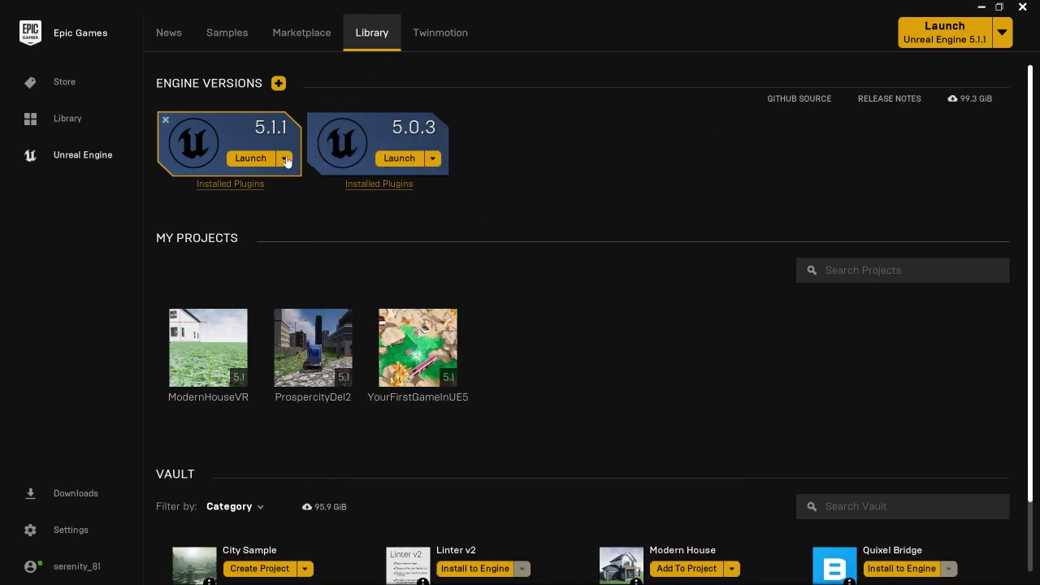
Step: Launch Unreal Engine 5.1.1 from the launcher's installed engine versions
left_click(284, 157)
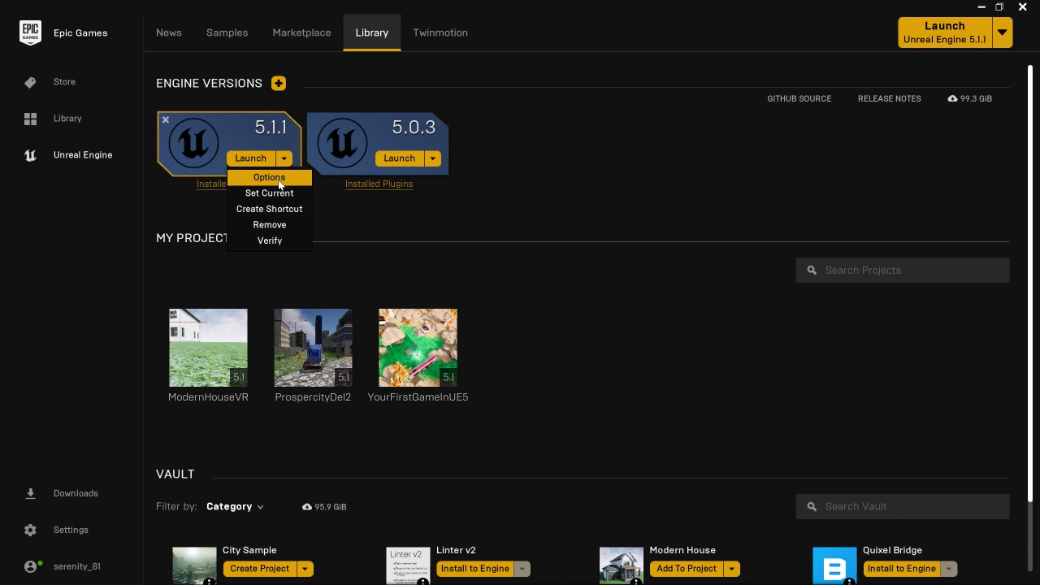
left_click(250, 157)
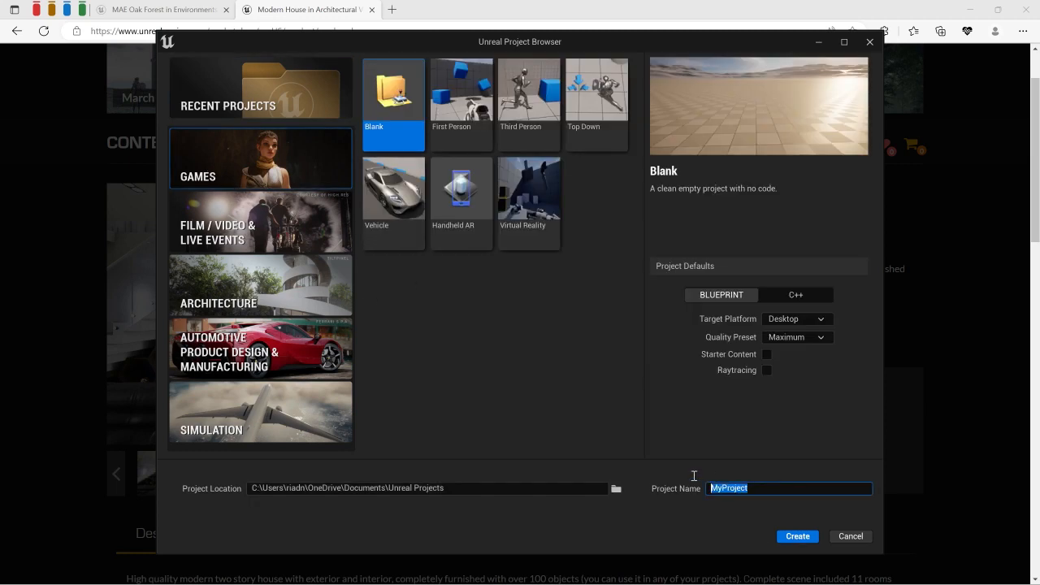
mouse_move(628, 478)
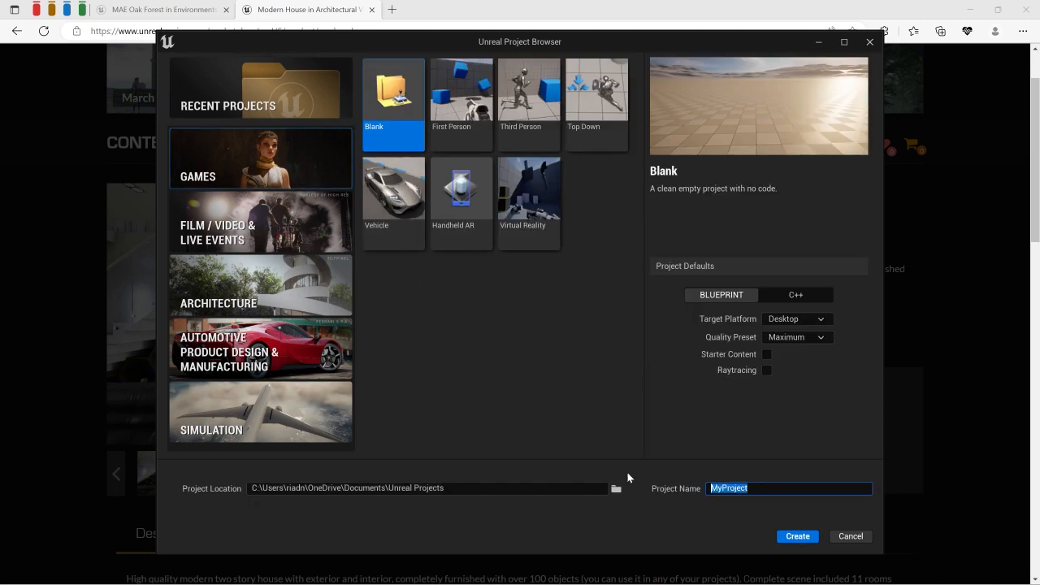
Step: Create a blank Games project named 'EnviromentVR'
type("B")
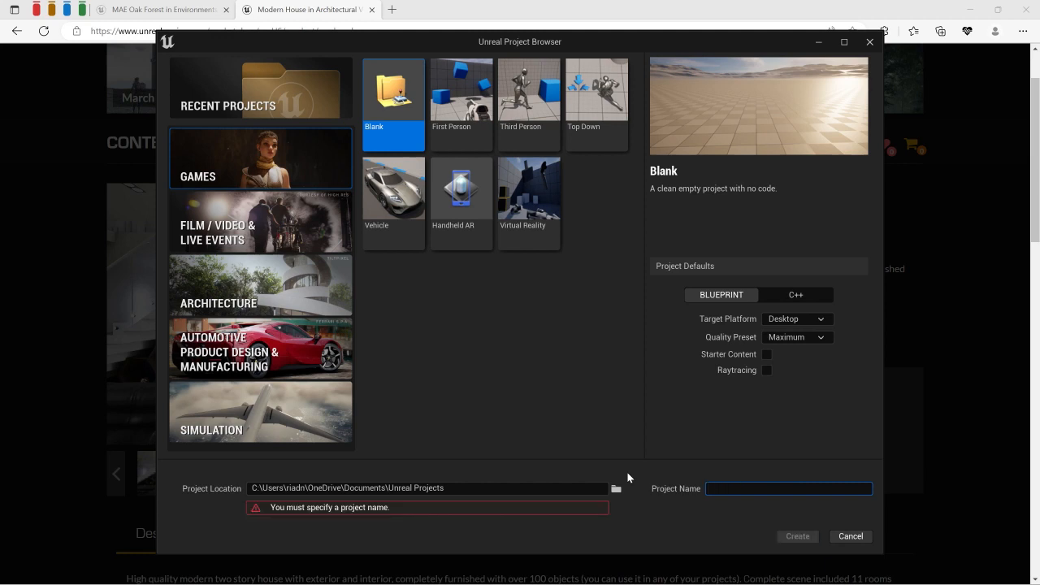
type("Enl")
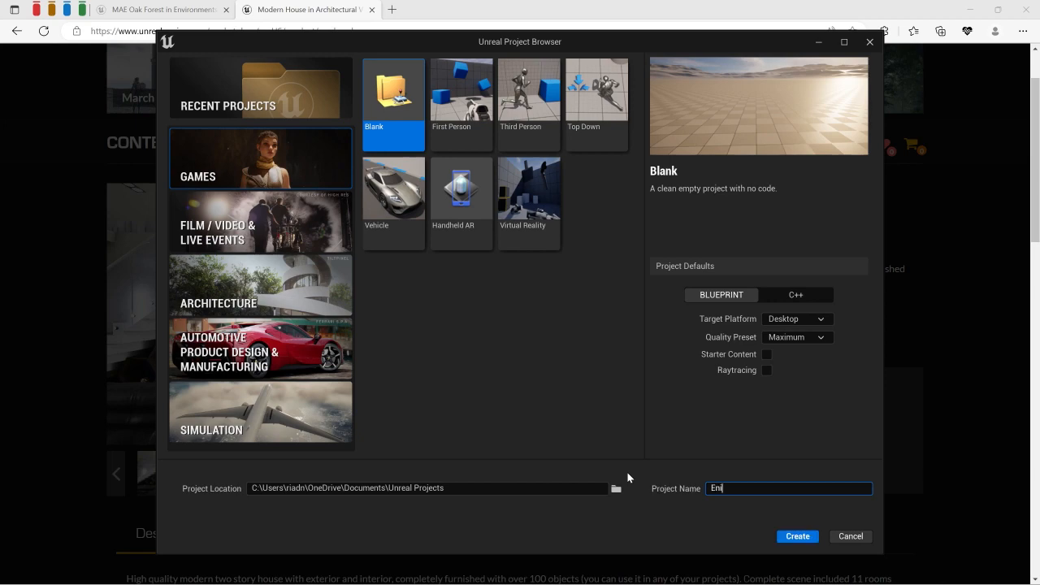
type("nviromentVR")
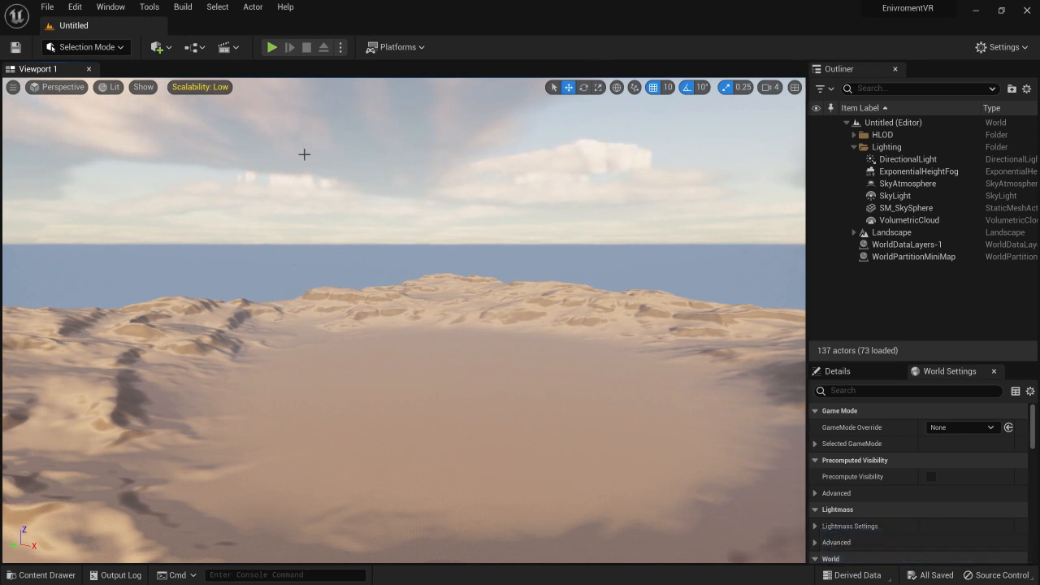
mouse_move(598, 87)
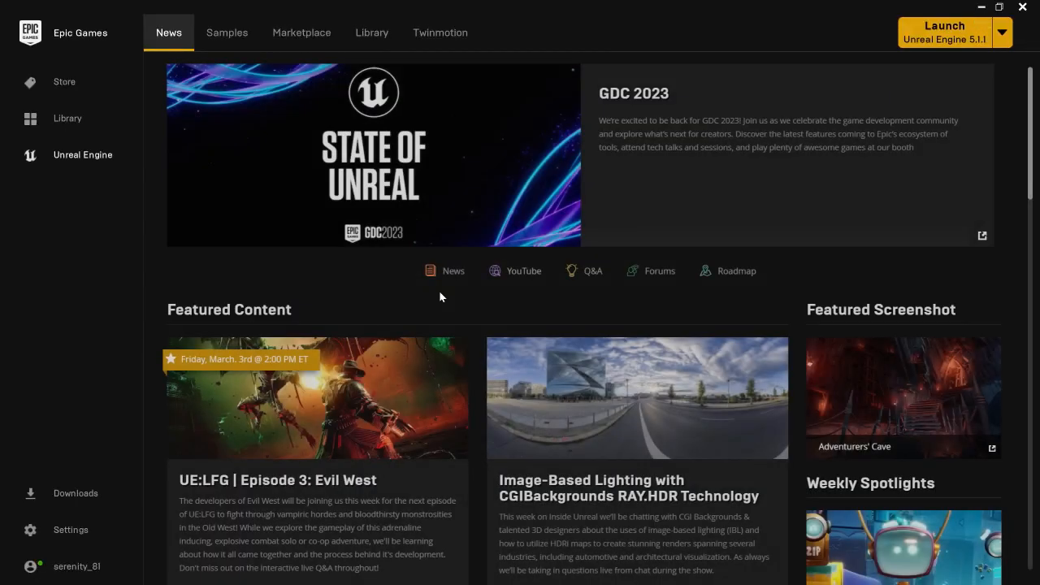
Step: Add the Modern House vault asset to the EnviromentVR project from the Library
left_click(371, 33)
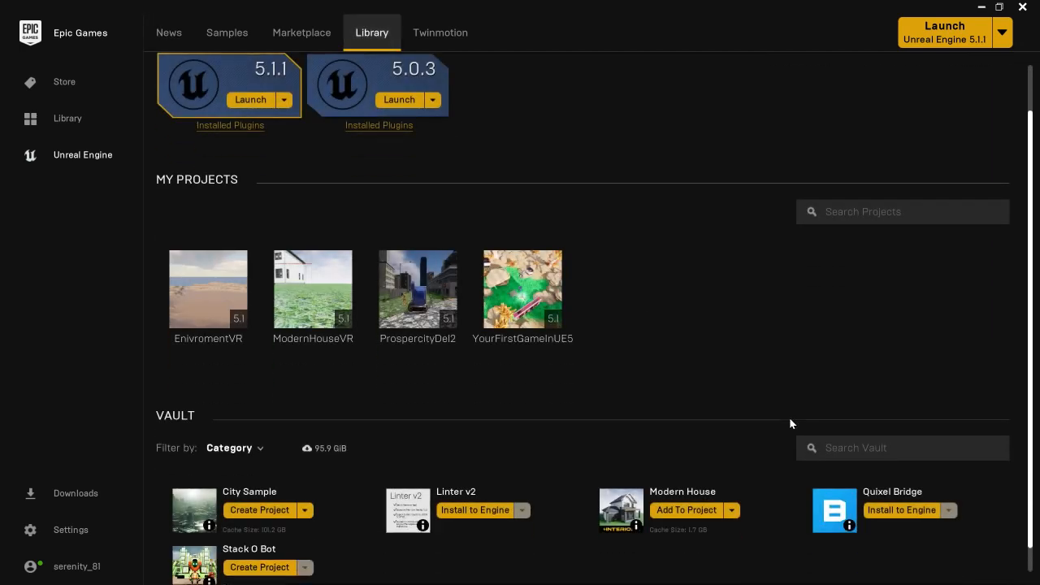
scroll("down", 3)
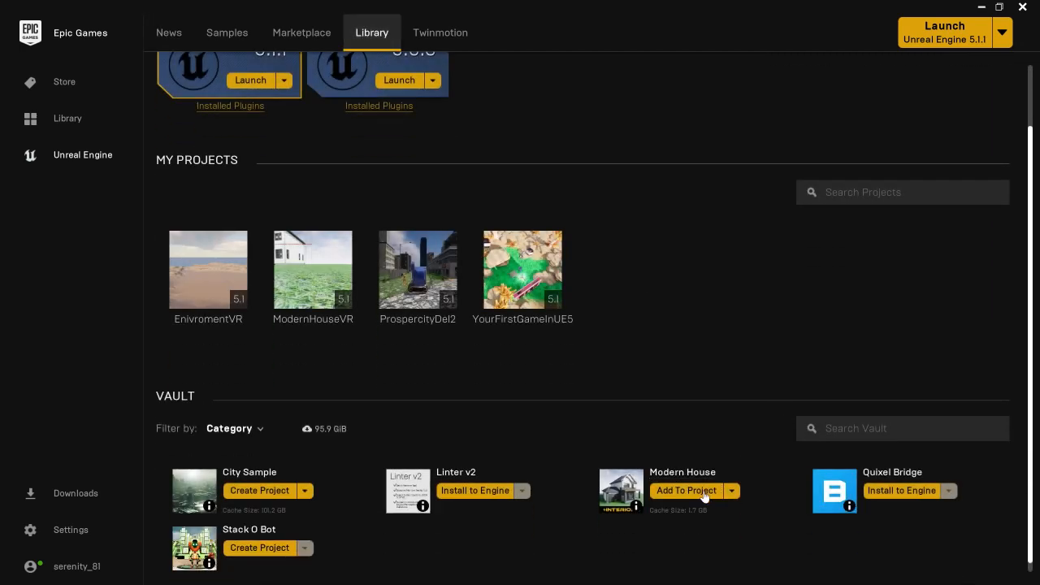
left_click(686, 490)
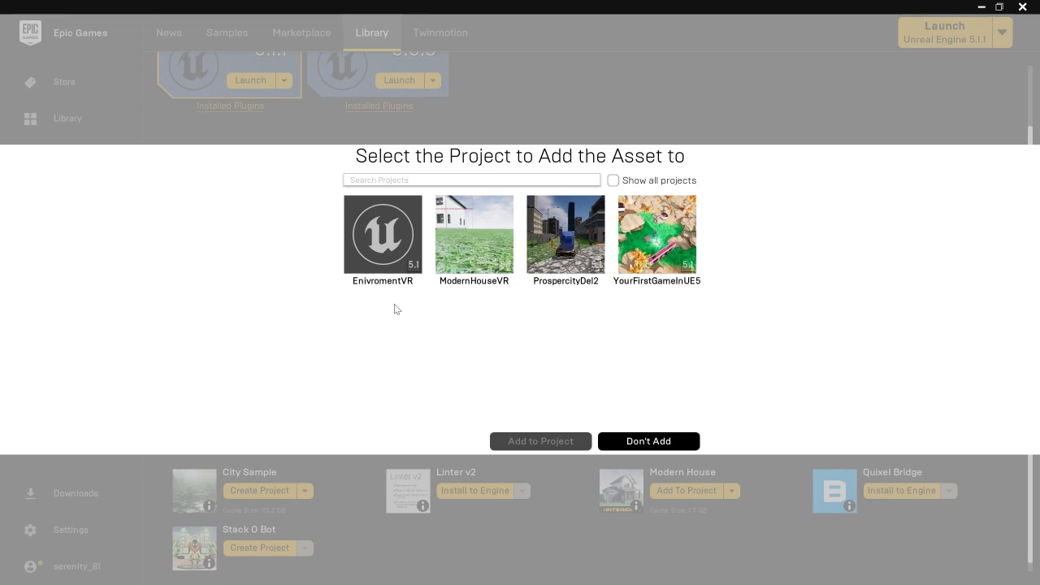
left_click(382, 236)
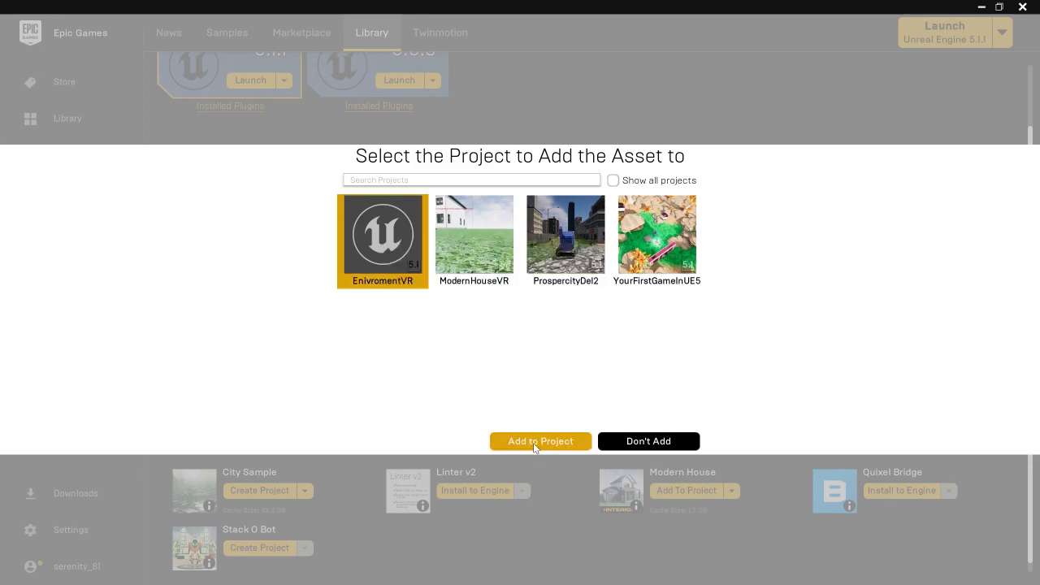
left_click(539, 441)
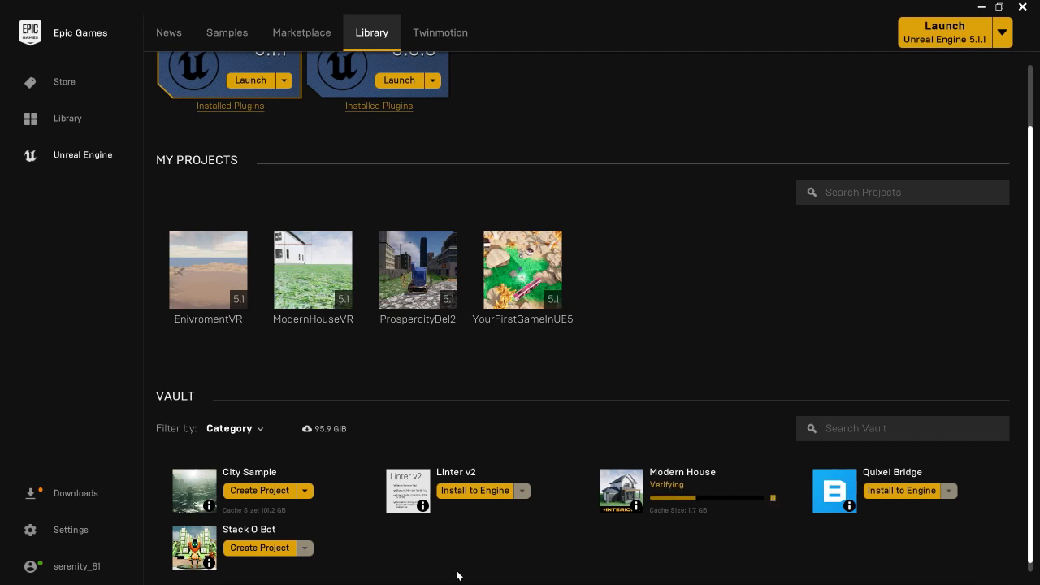
left_click(208, 269)
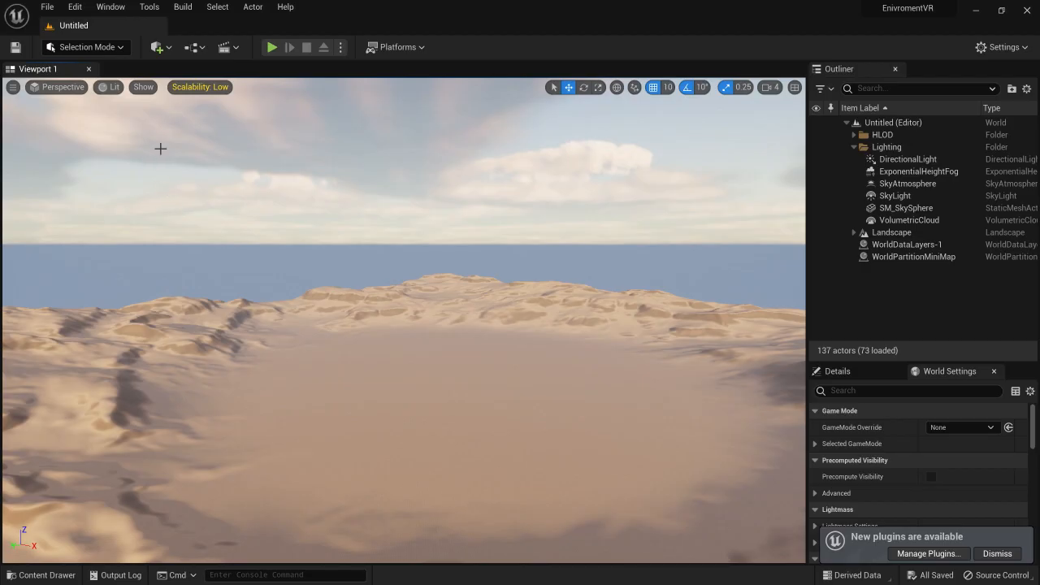
Step: Browse into the ModernHouse folder in the Open Level dialog
left_click(46, 7)
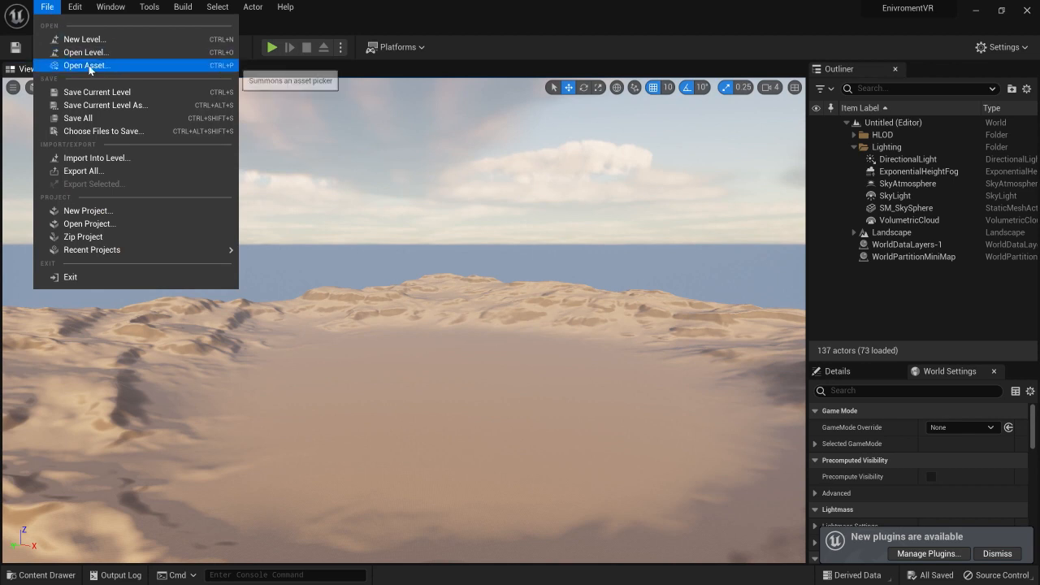
left_click(85, 52)
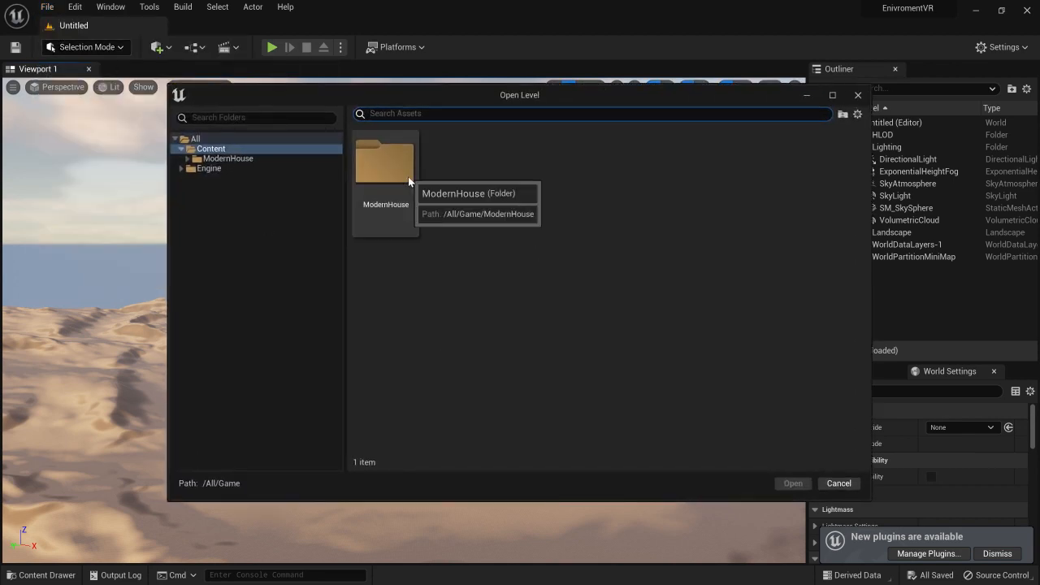
double_click(385, 162)
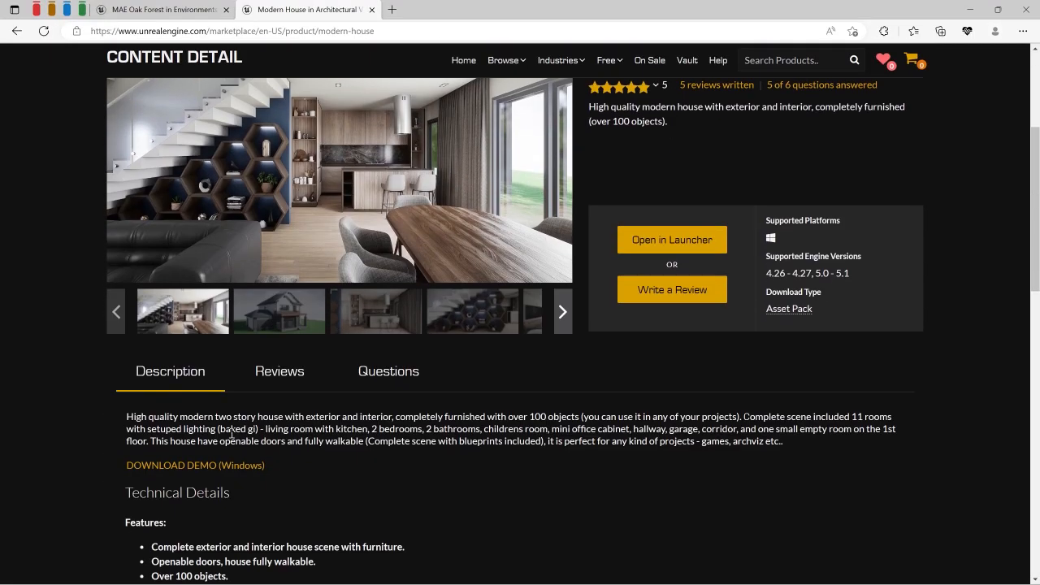
Step: Scroll the Modern House marketplace page to its technical details
scroll("down", 3)
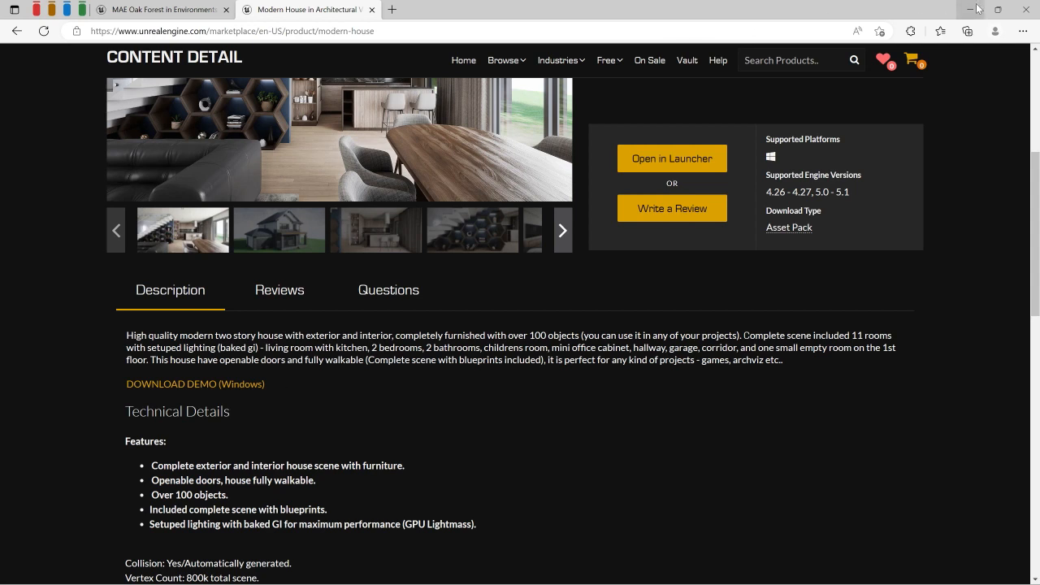
mouse_move(973, 9)
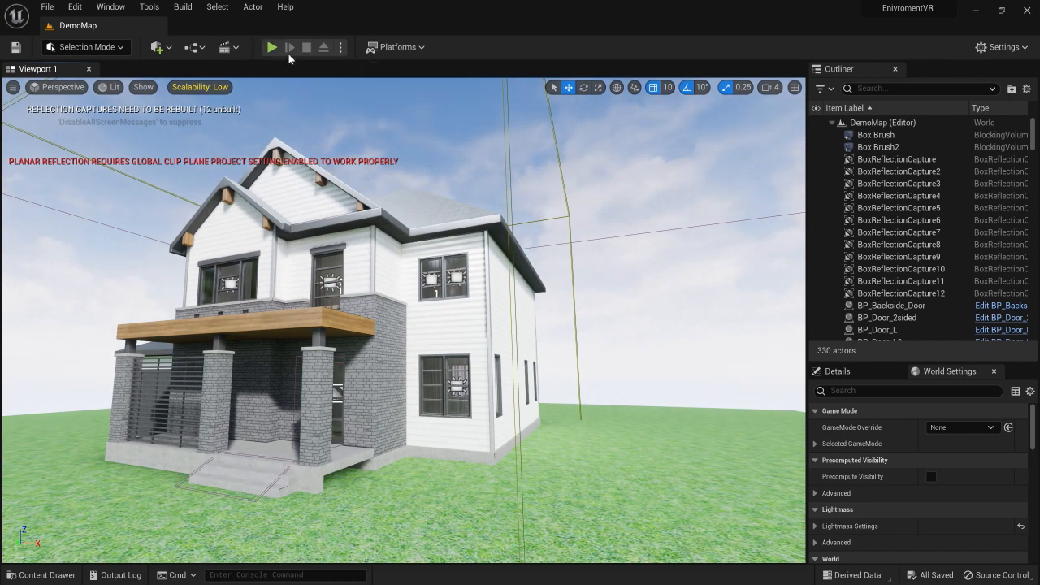
Step: Open the ModernHouse DemoMap level showing the furnished two-storey house
left_click(272, 46)
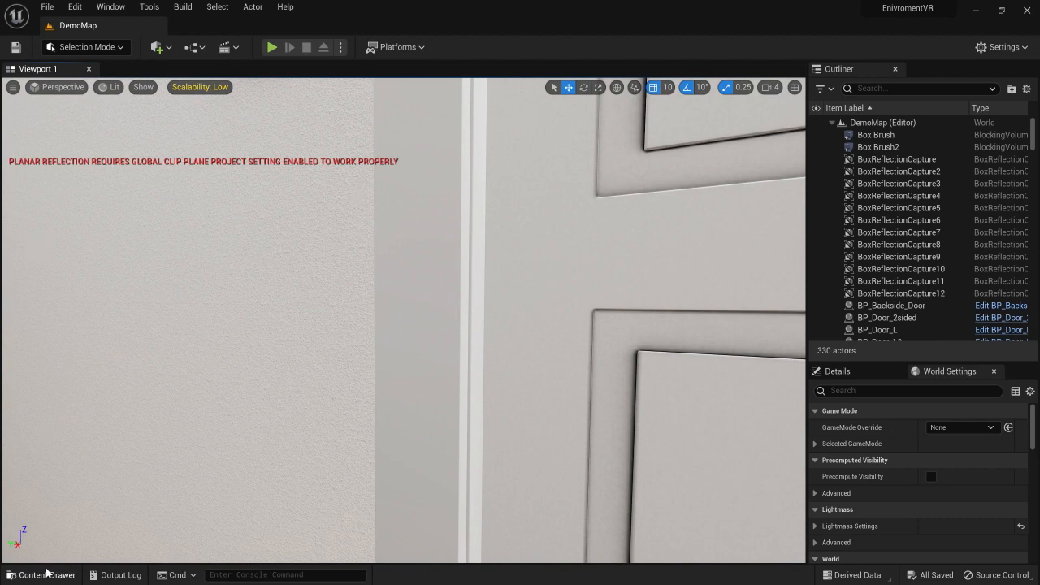
Step: Add the Virtual Reality feature pack to the project via the Content Drawer
left_click(40, 574)
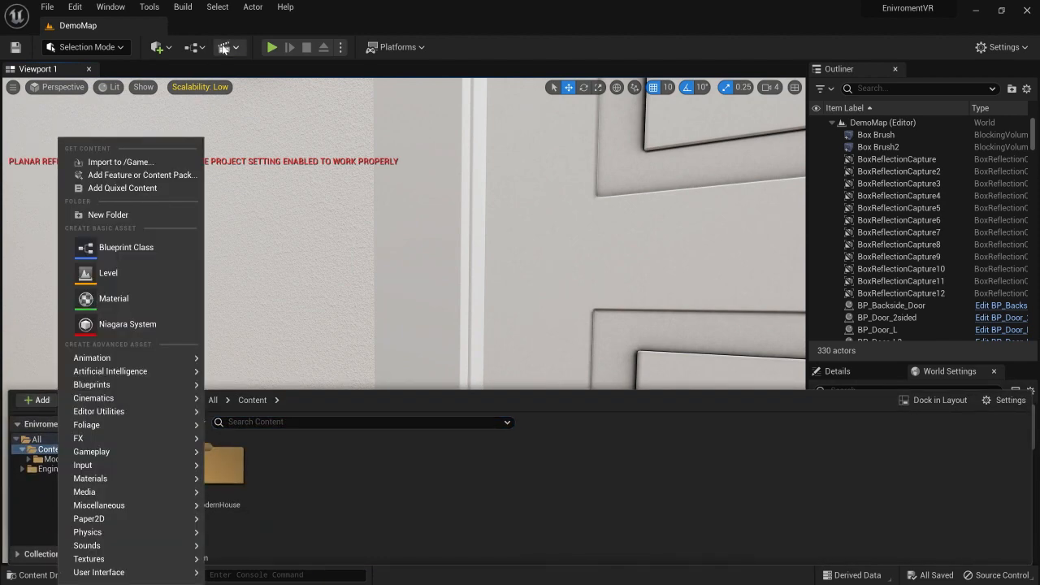
left_click(143, 175)
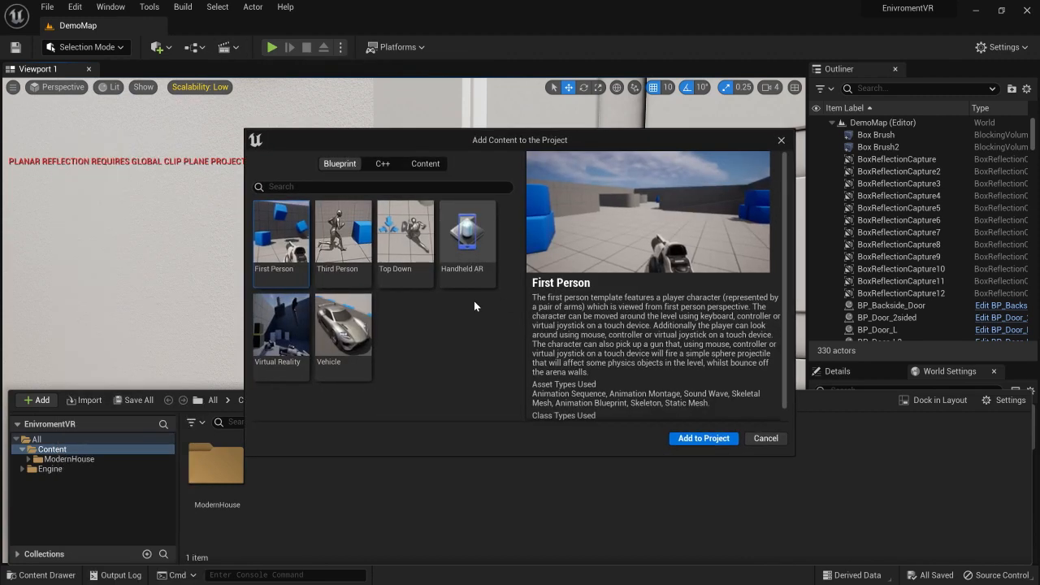
left_click(277, 334)
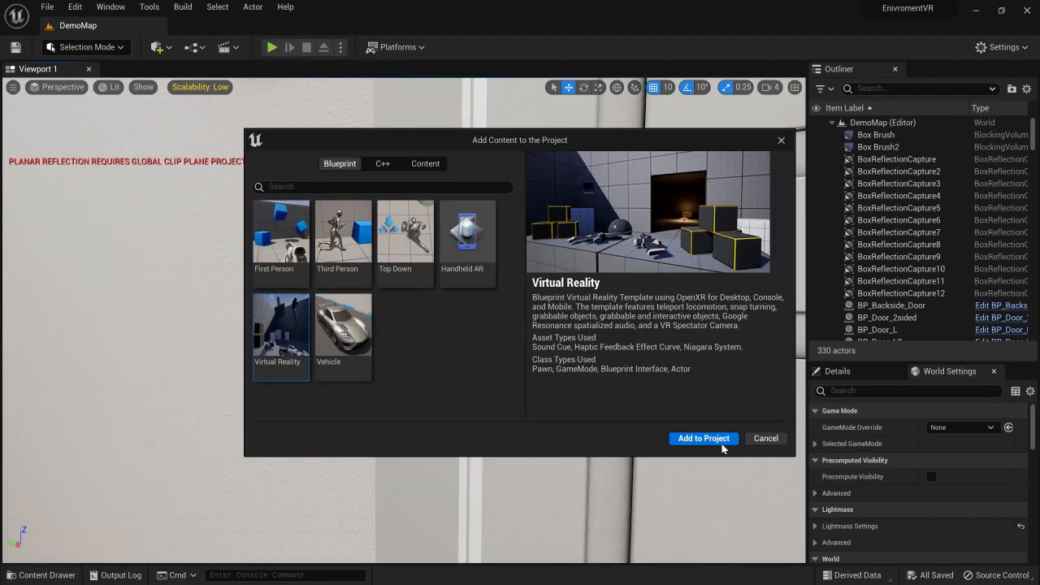
left_click(703, 438)
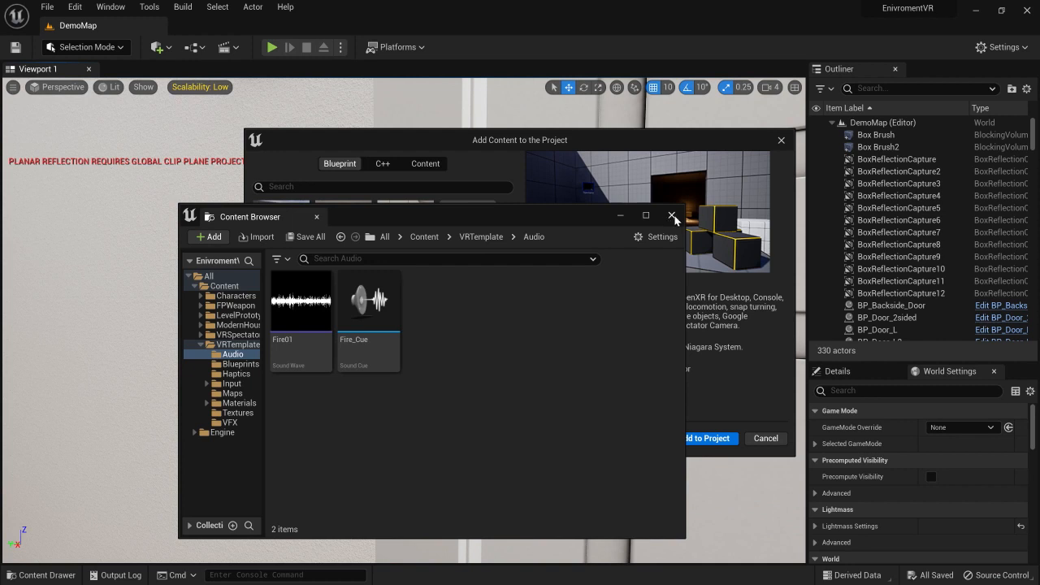
left_click(672, 215)
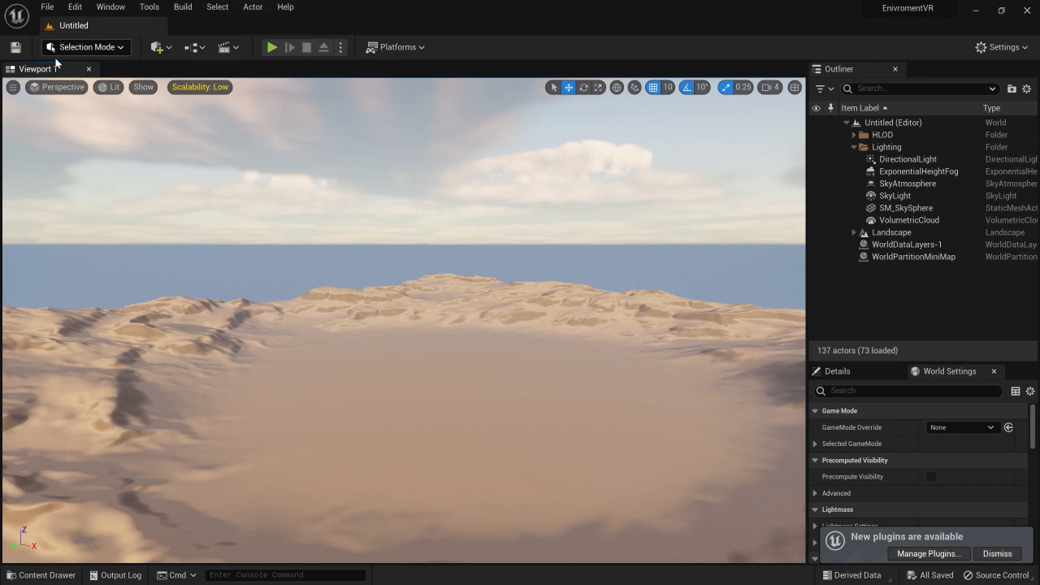
left_click(75, 7)
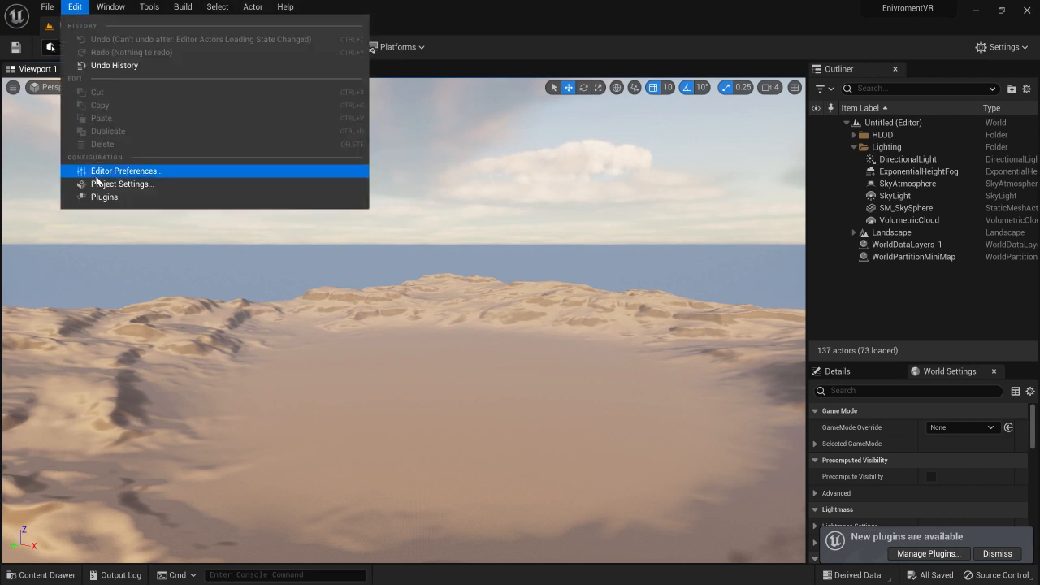
left_click(121, 184)
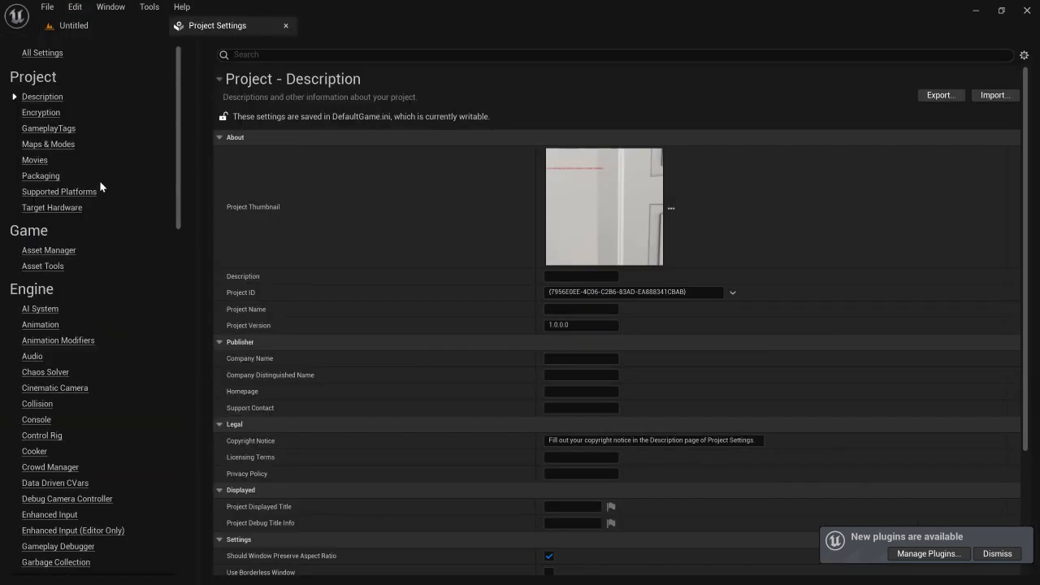
left_click(48, 144)
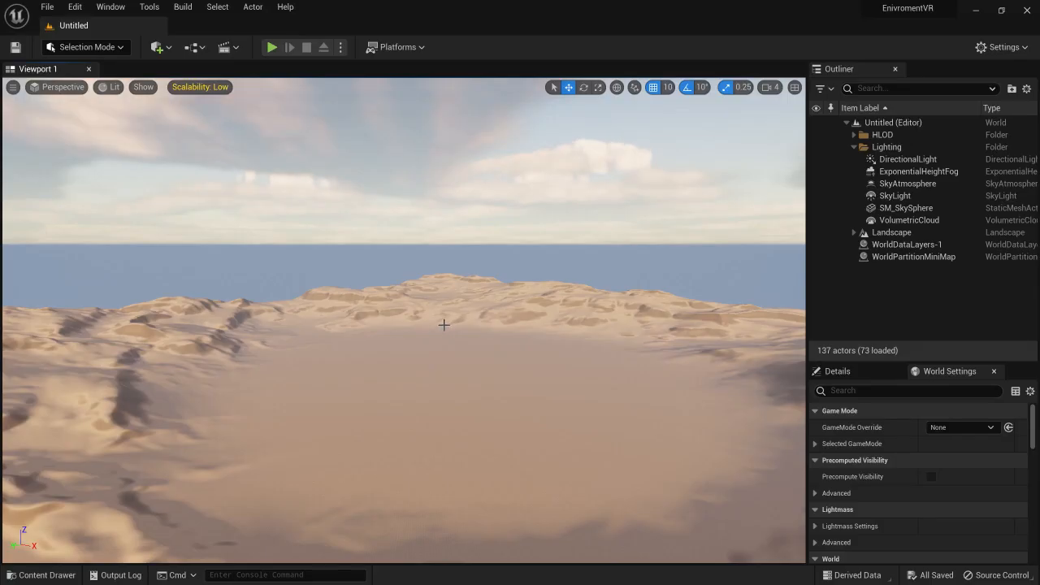
Step: Reopen the ModernHouse DemoMap level through File > Open Level
left_click(46, 6)
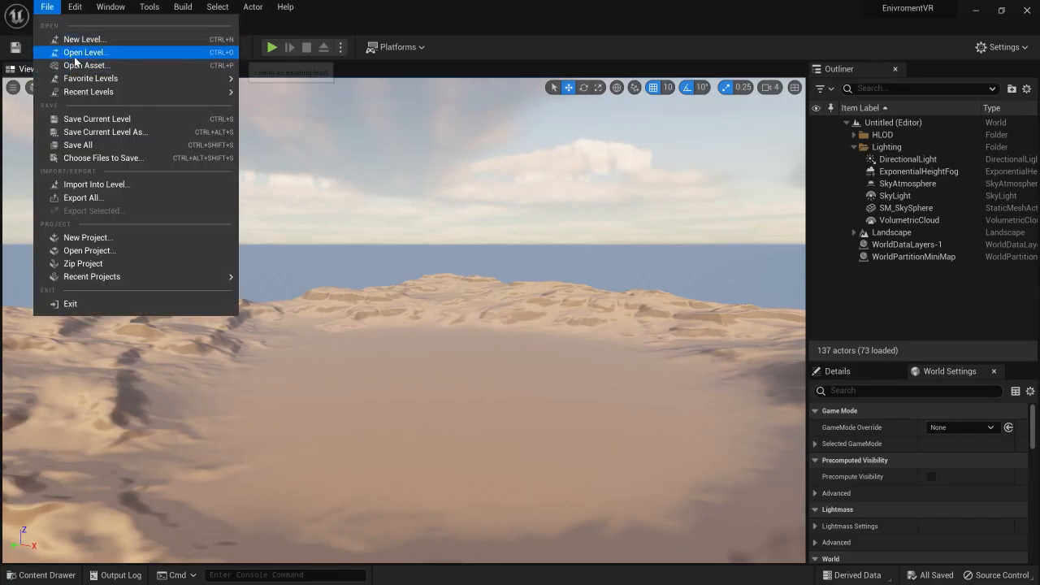
left_click(86, 52)
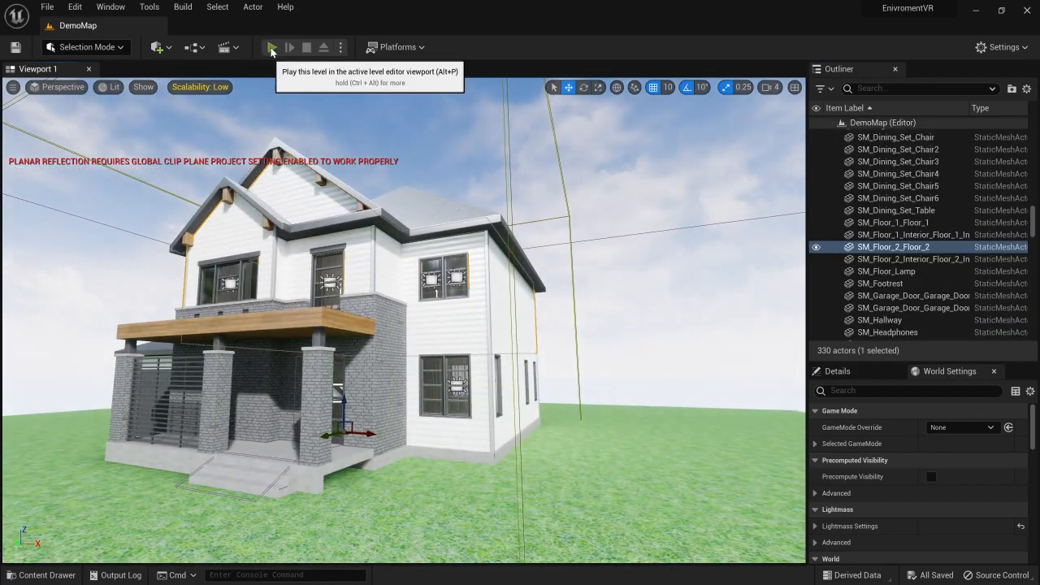
left_click(272, 47)
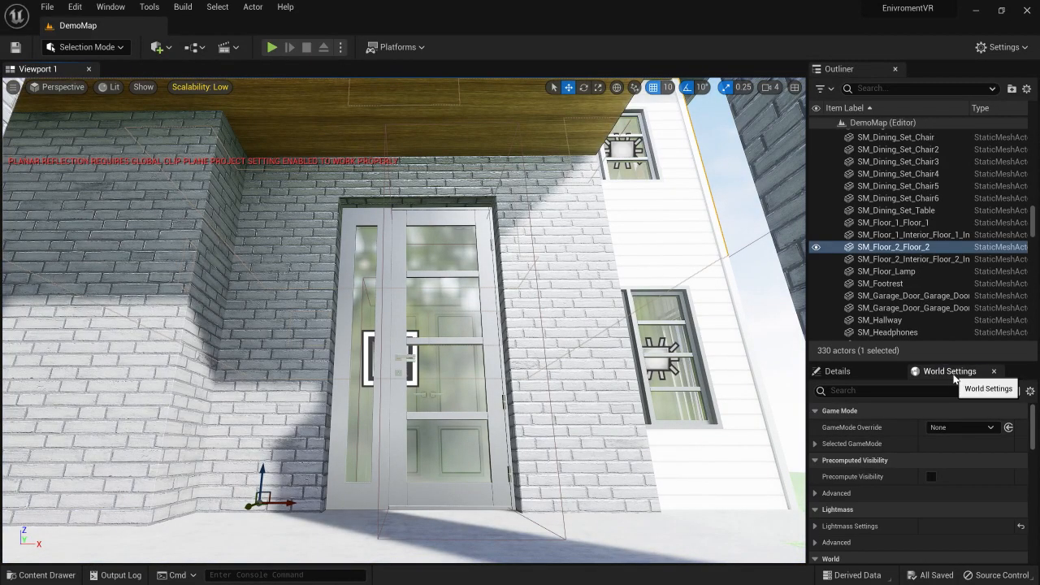
Step: Set DemoMap's GameMode Override to VRGameMode in World Settings
left_click(979, 443)
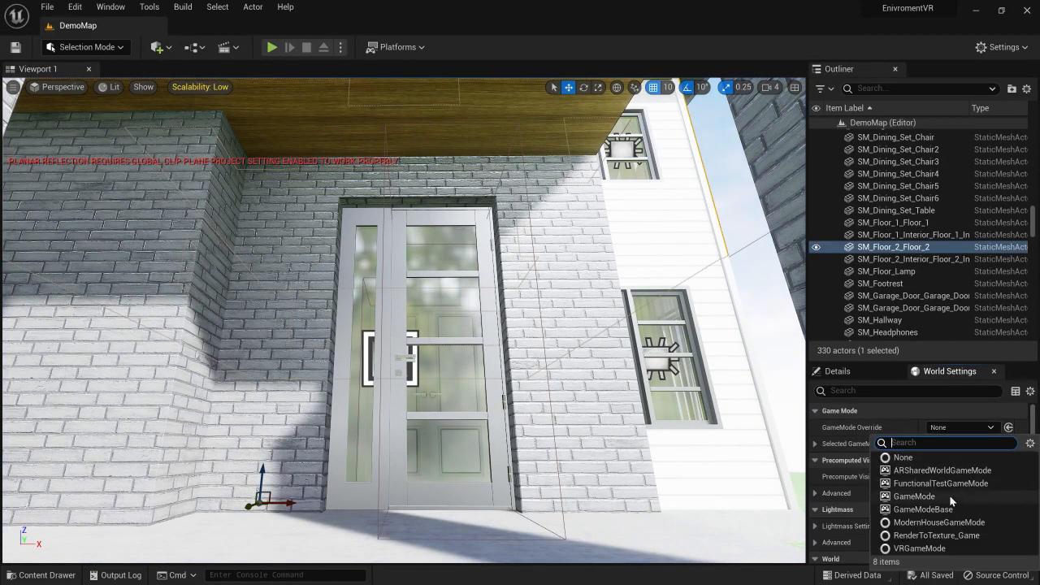
left_click(919, 547)
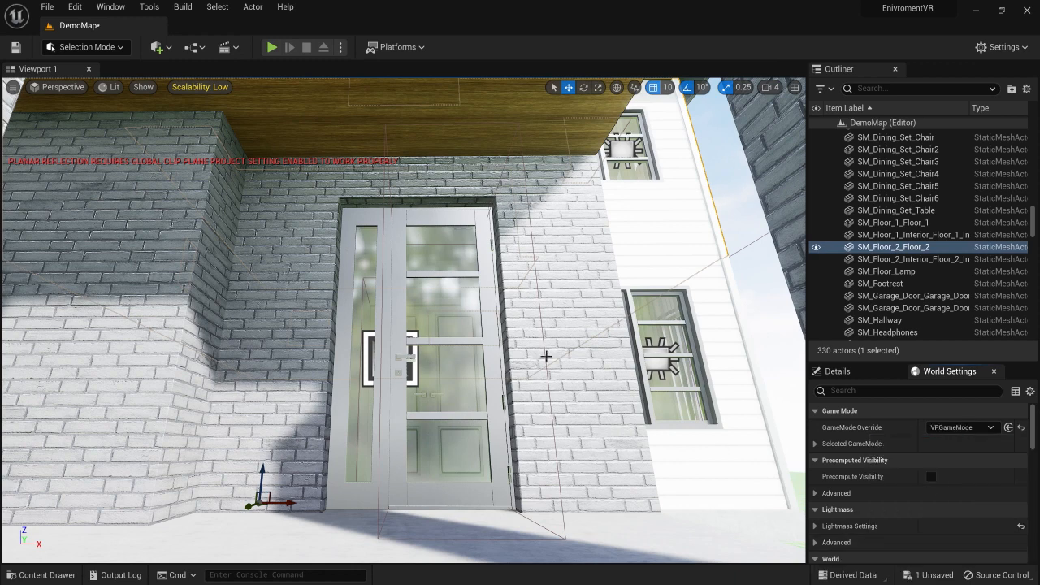
mouse_move(604, 296)
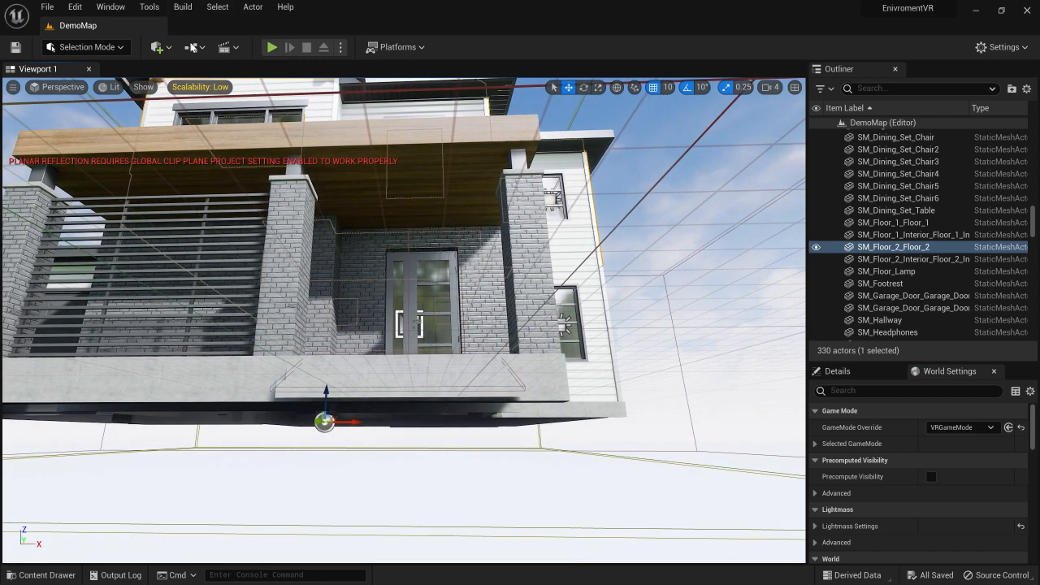
scroll("down", 3)
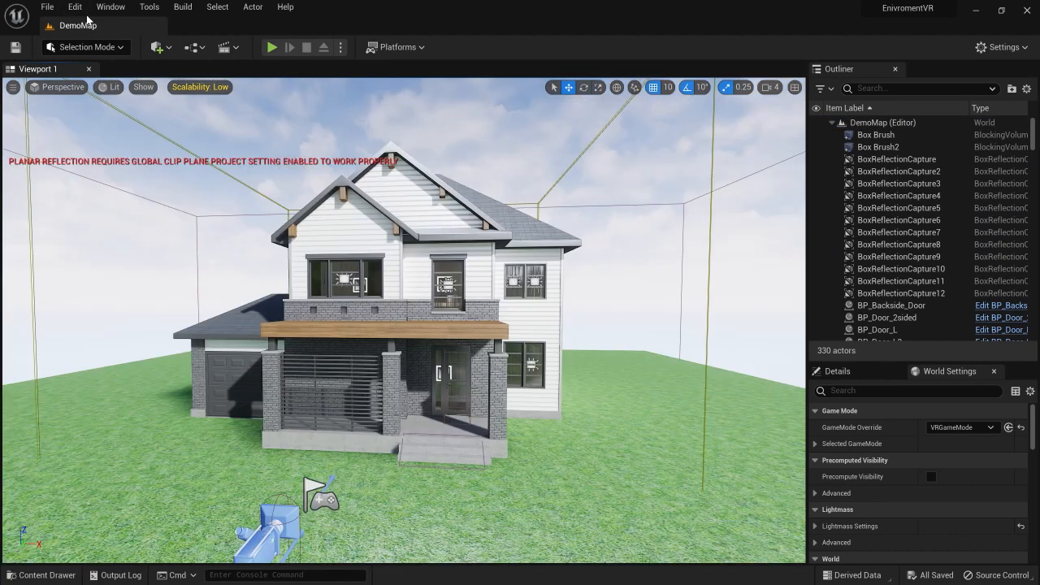
Step: Place a NavMeshBoundsVolume from the Quick Add menu, then search for 'nav'
left_click(157, 47)
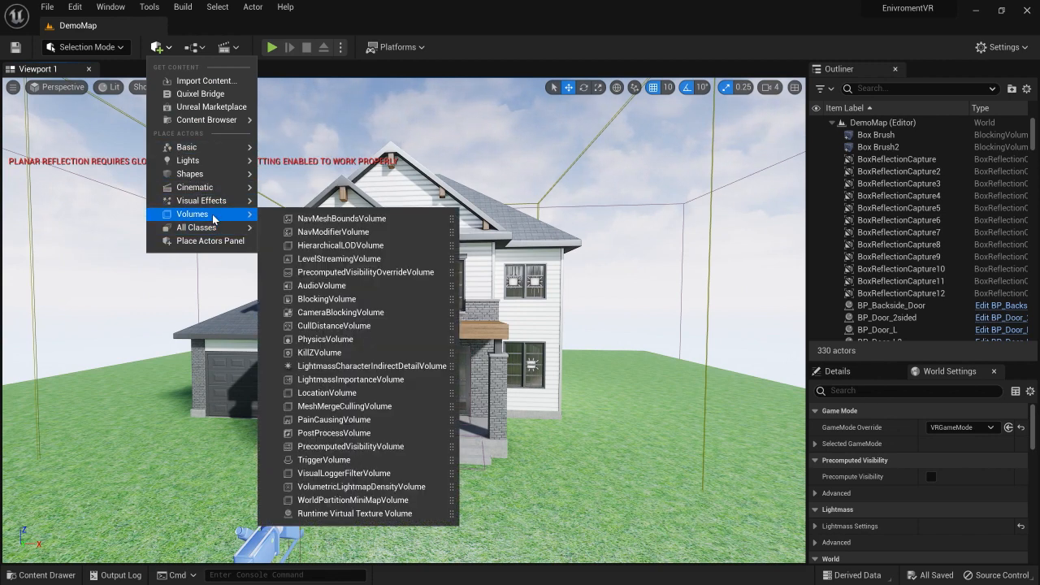
mouse_move(353, 218)
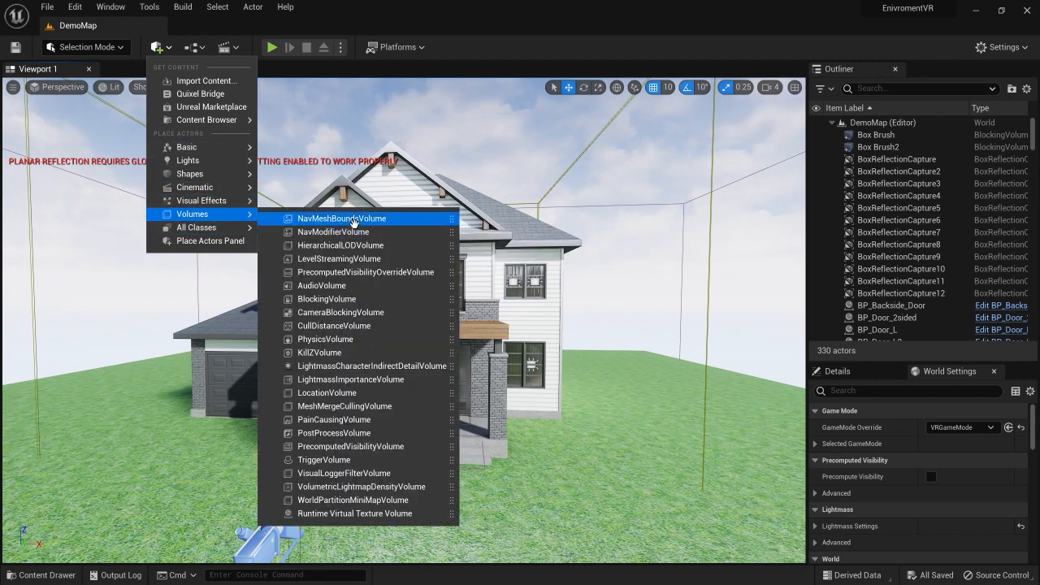
left_click(341, 217)
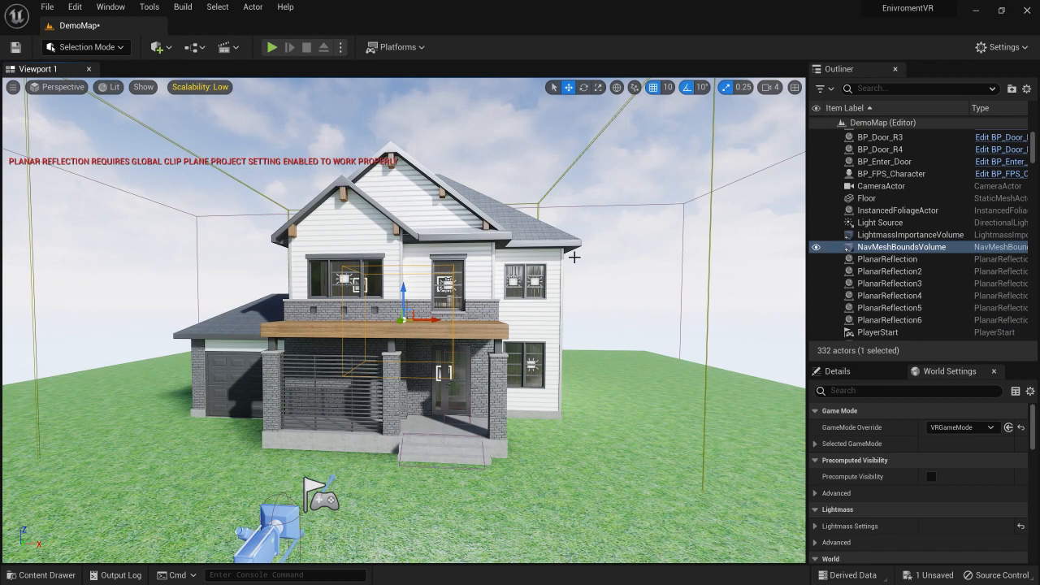
mouse_move(598, 86)
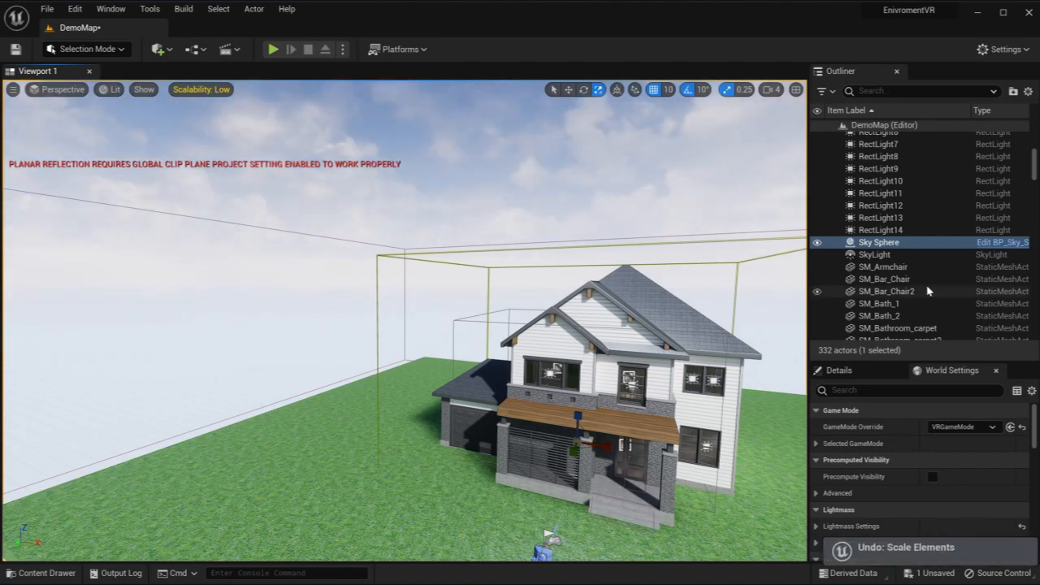
type("nav")
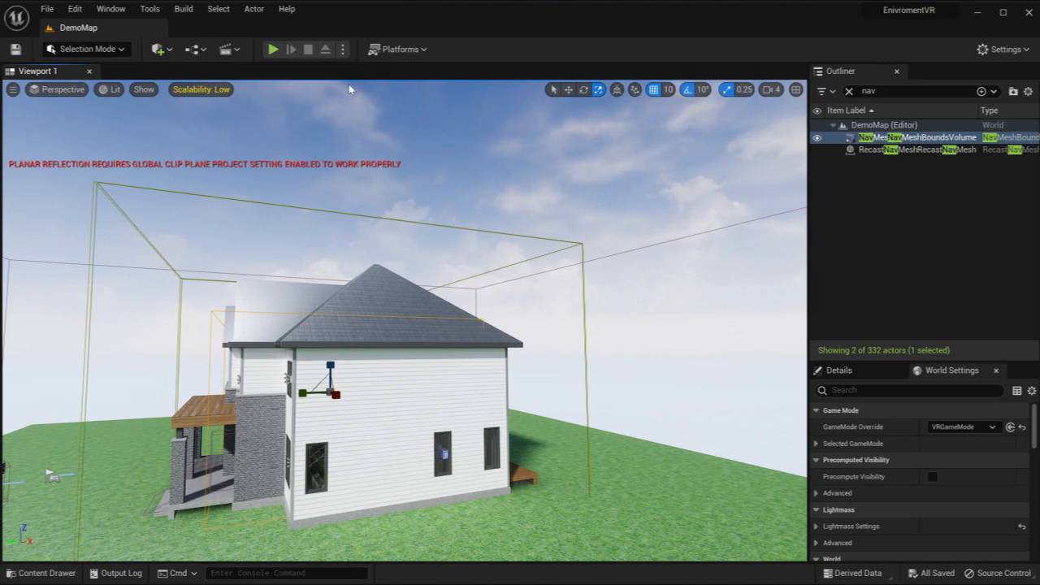
Step: Briefly bring up the play mode options menu
left_click(342, 49)
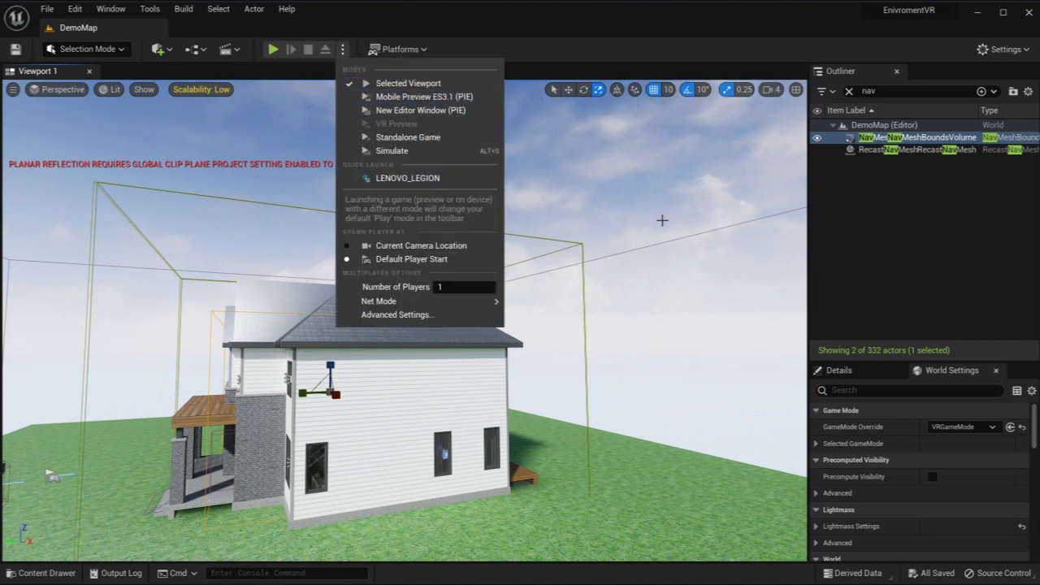
left_click(595, 10)
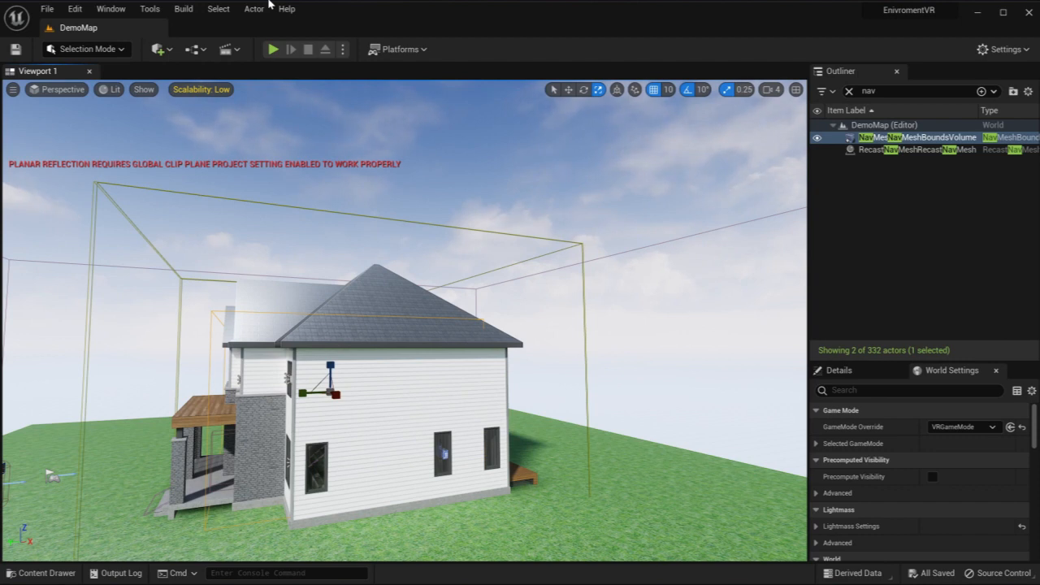
mouse_move(665, 231)
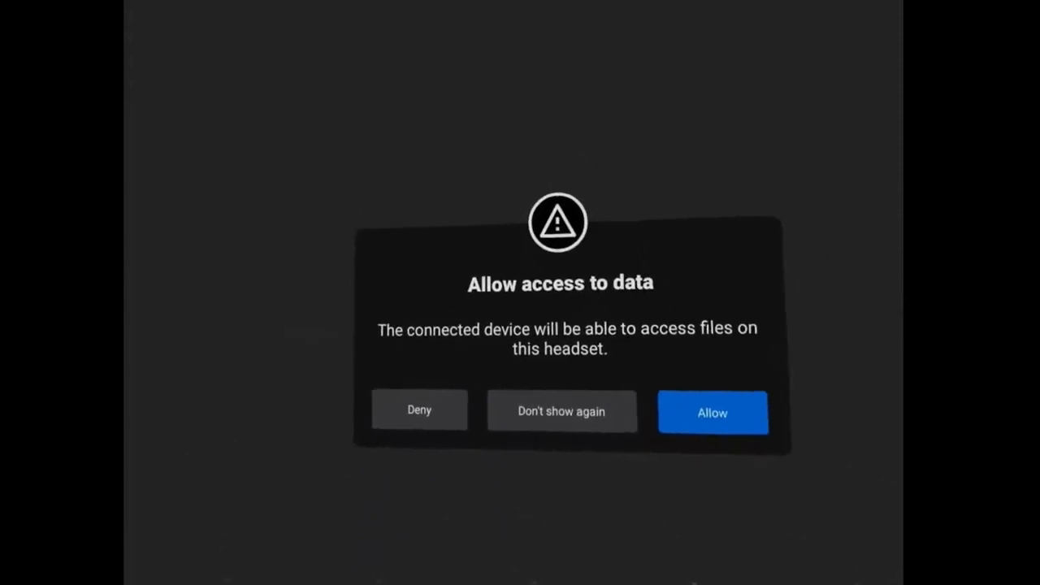
Step: Confirm the Quest 2 and Touch headset is connected in the Oculus app's Devices page, then close it
left_click(712, 412)
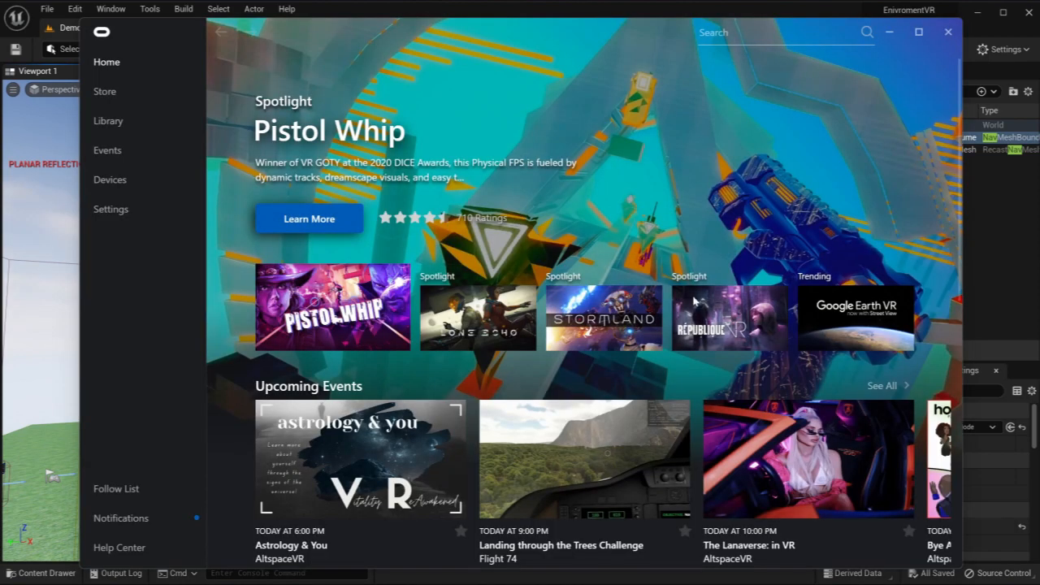
left_click(110, 179)
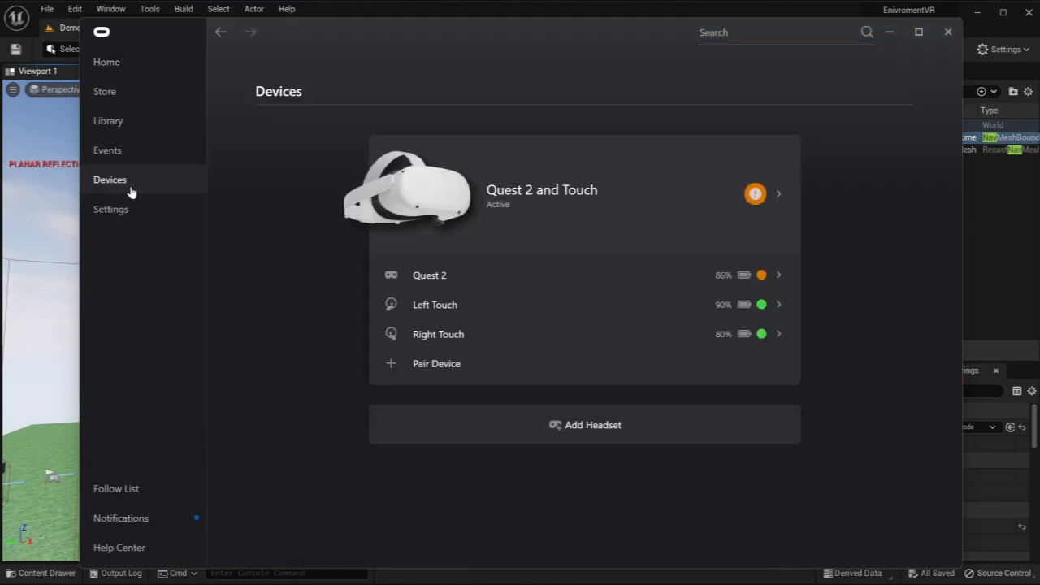
mouse_move(779, 194)
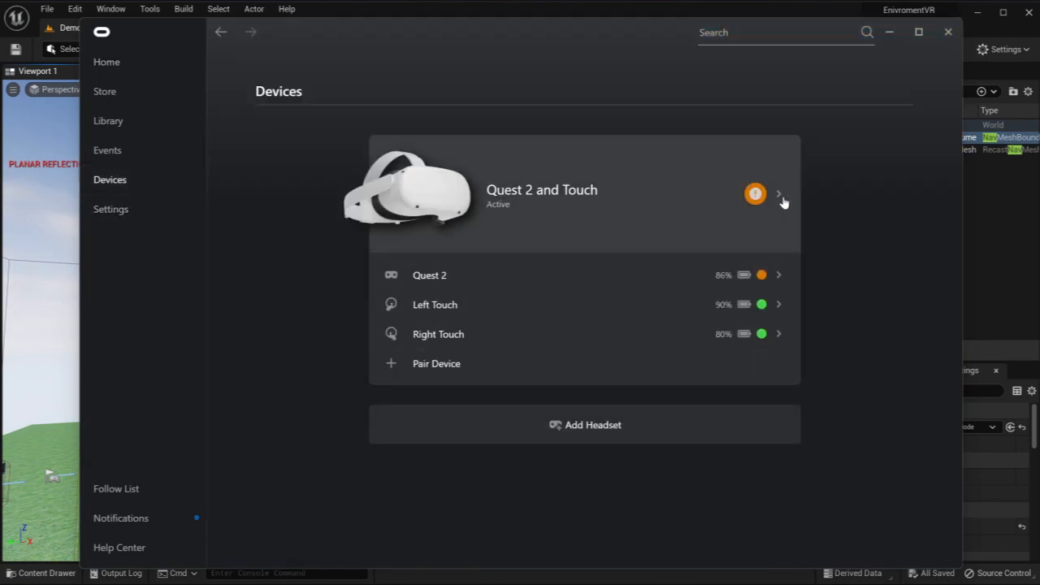
left_click(777, 194)
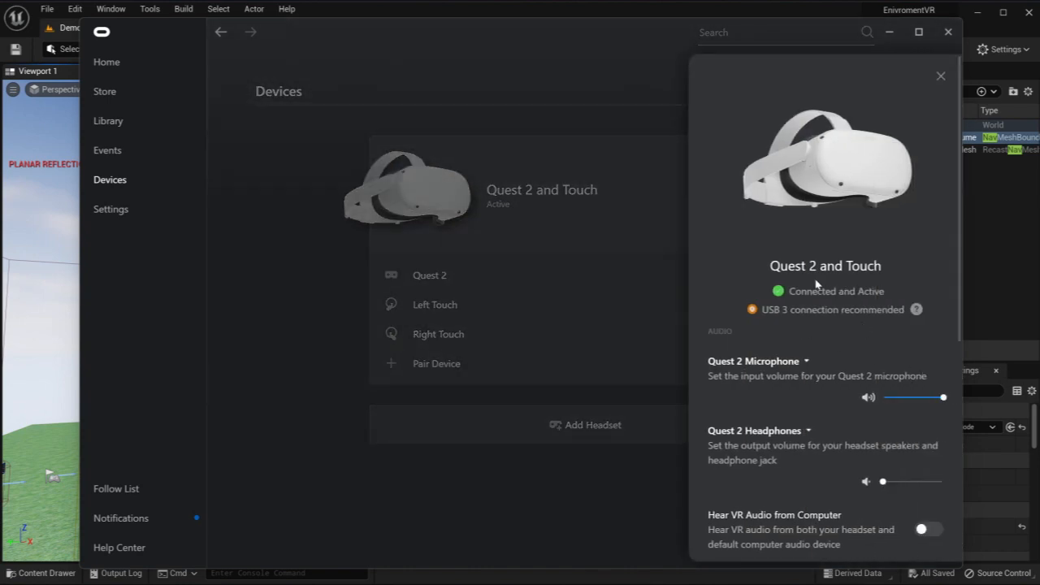
mouse_move(788, 317)
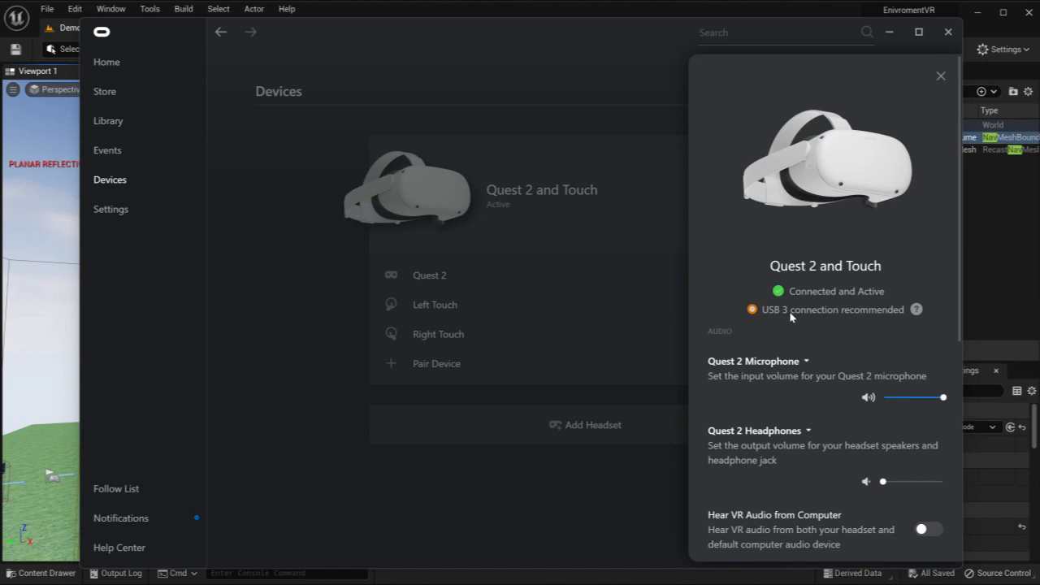
mouse_move(784, 317)
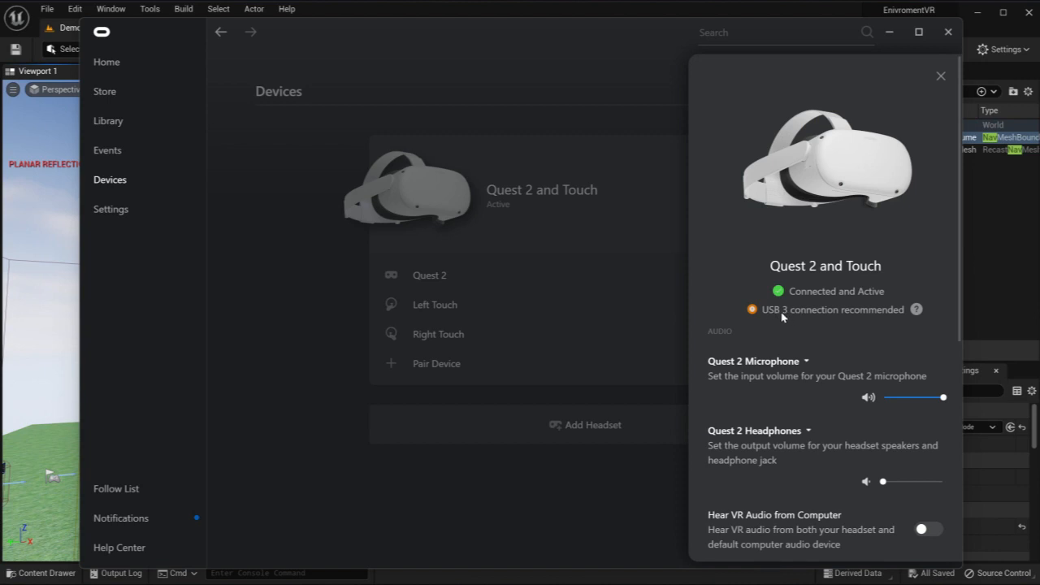
mouse_move(783, 317)
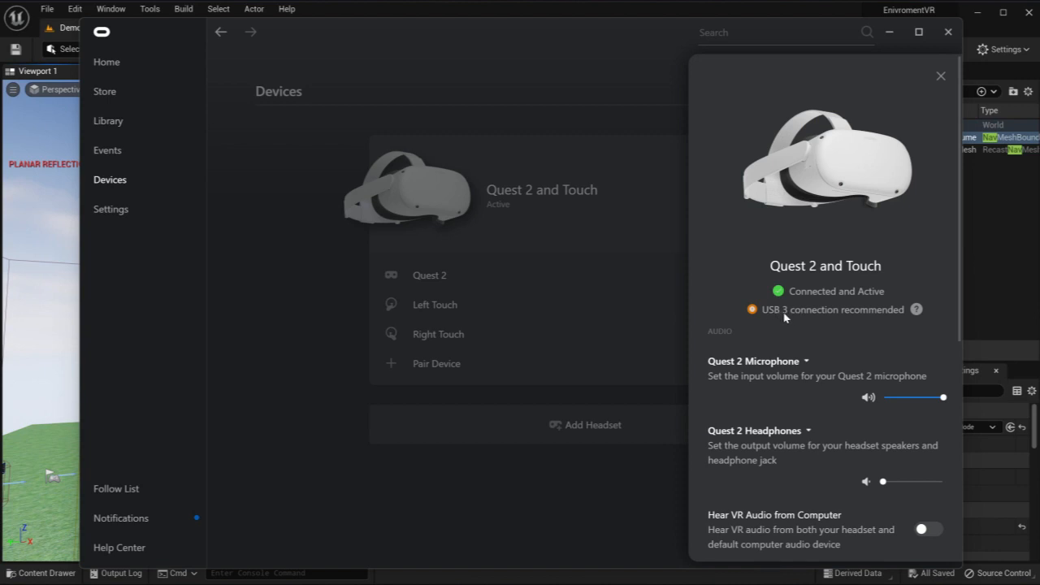
mouse_move(776, 319)
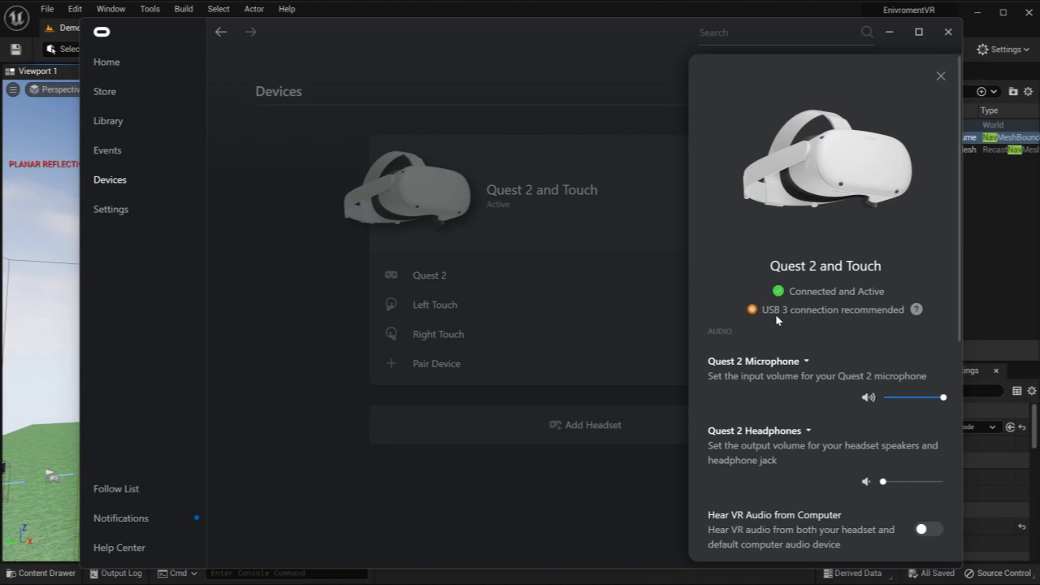
mouse_move(758, 261)
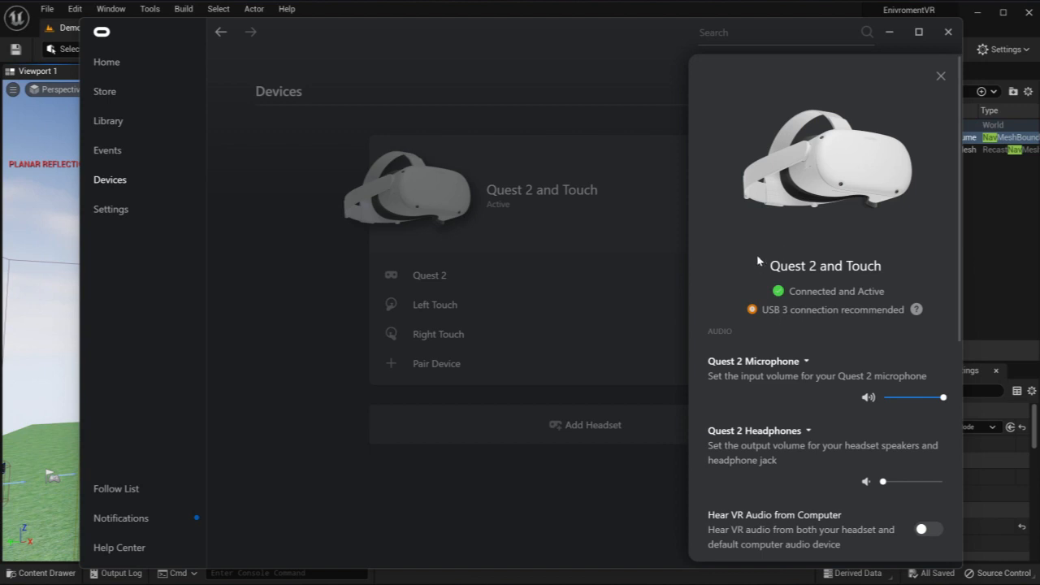
left_click(941, 76)
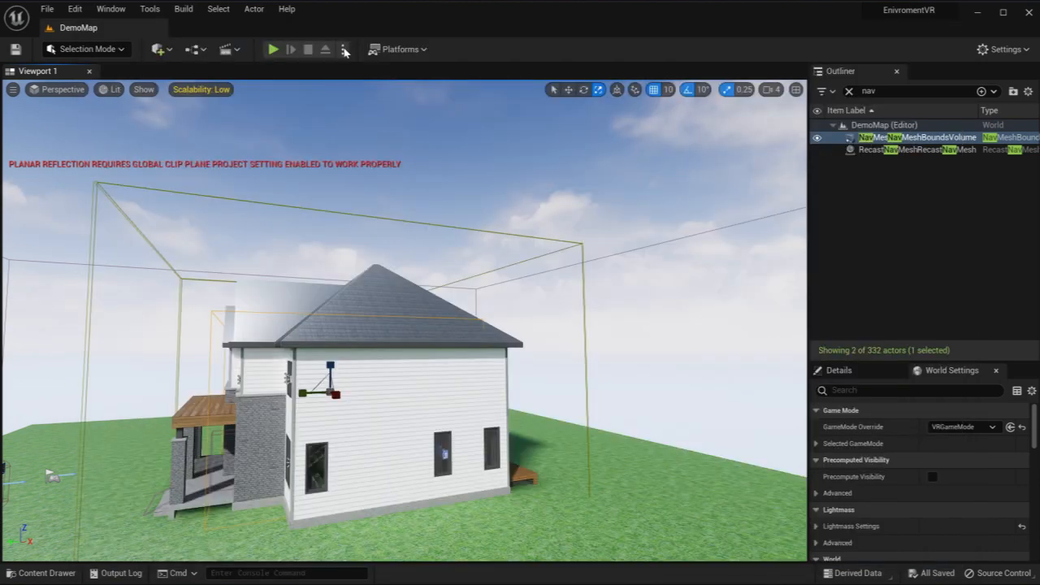
Step: Reopen the EnvironmentVR project from the Epic Games Launcher library
left_click(344, 49)
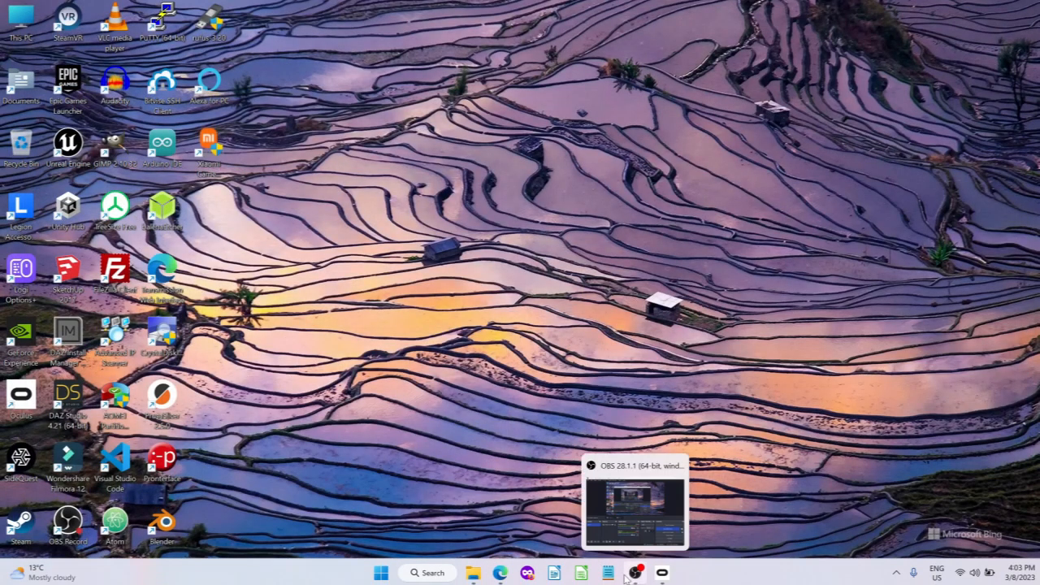
left_click(661, 573)
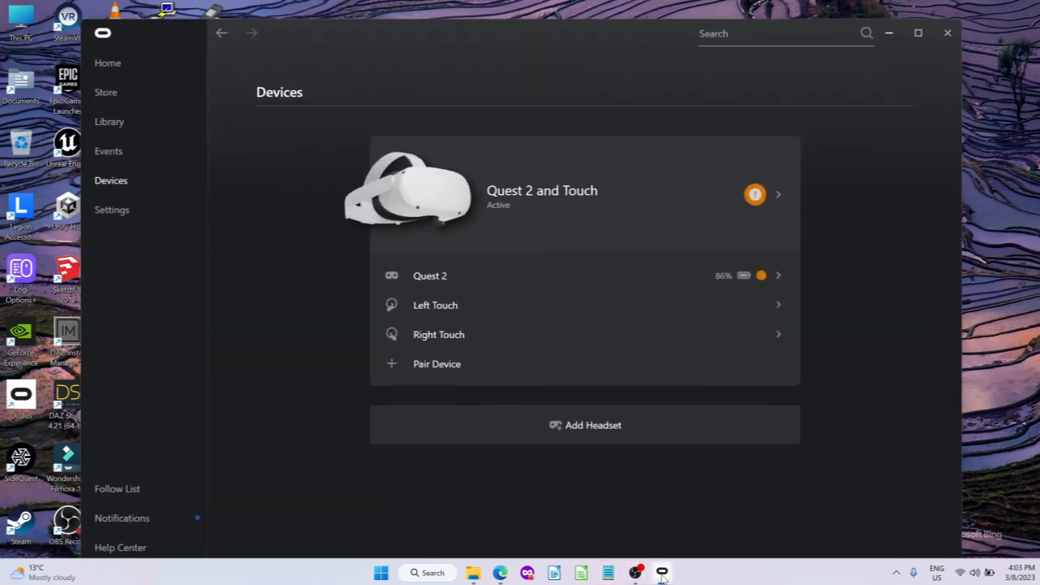
left_click(635, 573)
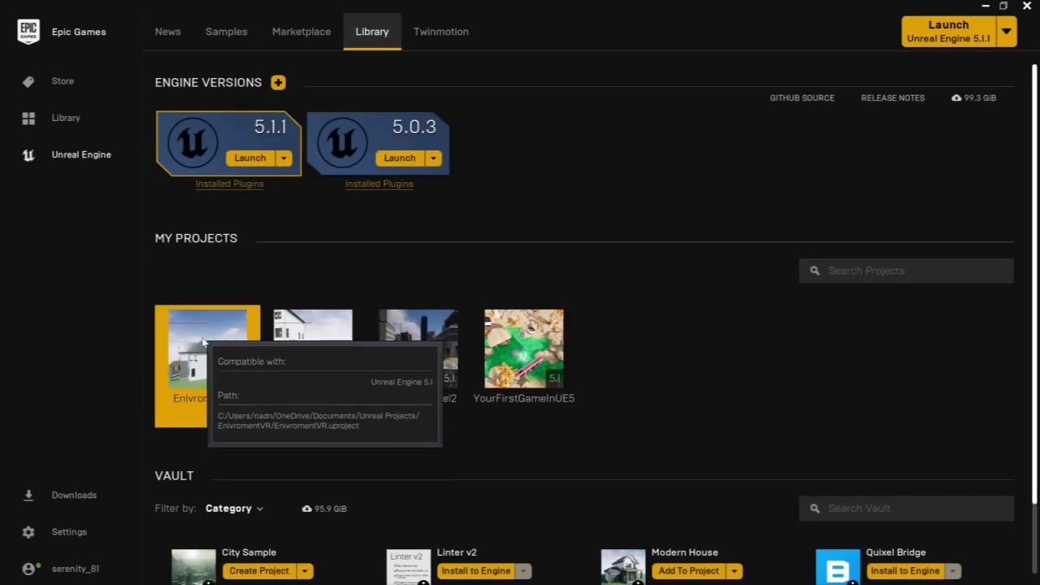
mouse_move(679, 312)
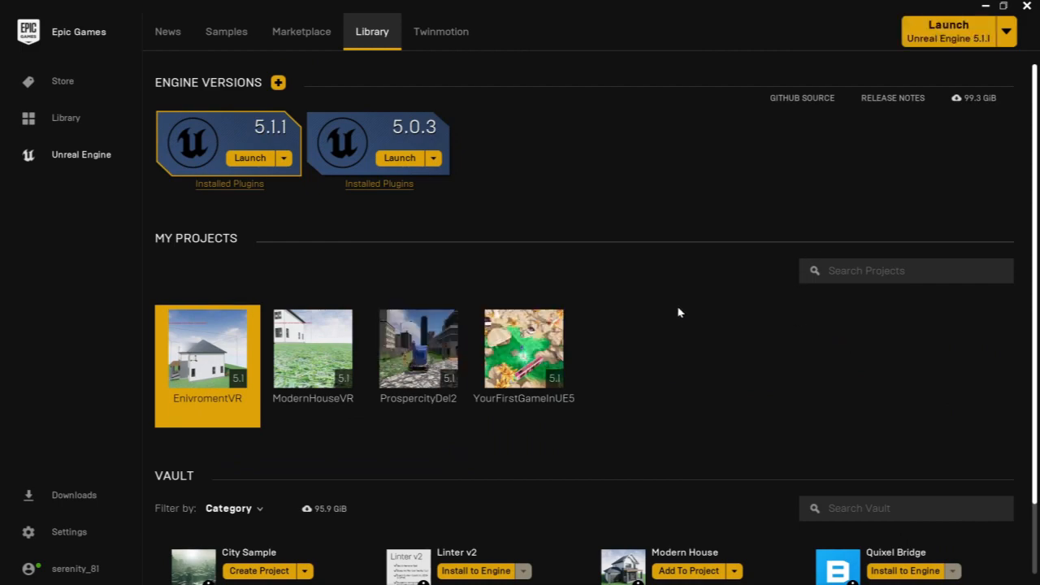
double_click(207, 350)
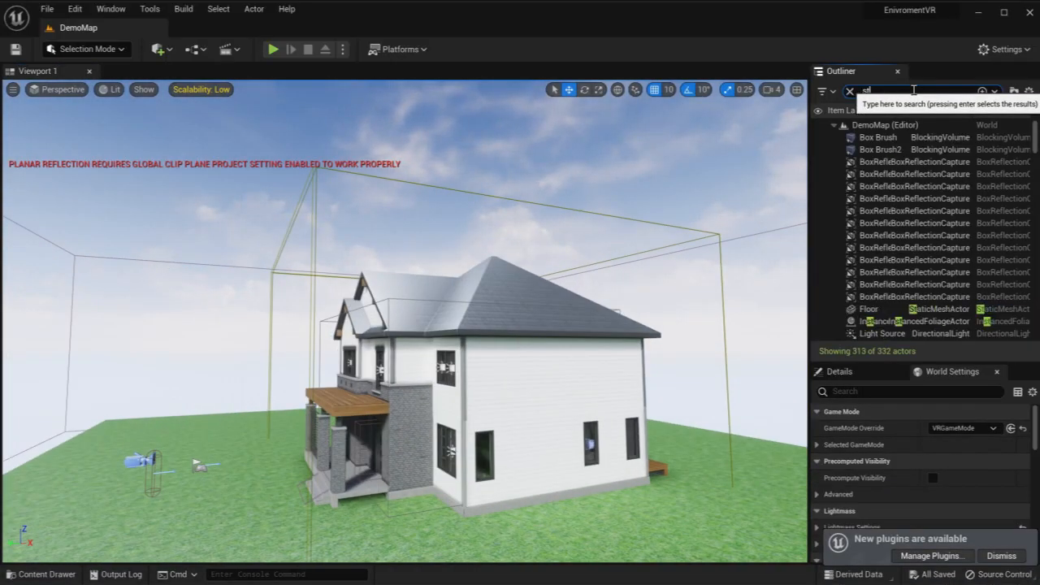
Step: Search the Outliner for 'start' and select the PlayerStart actor
type("start")
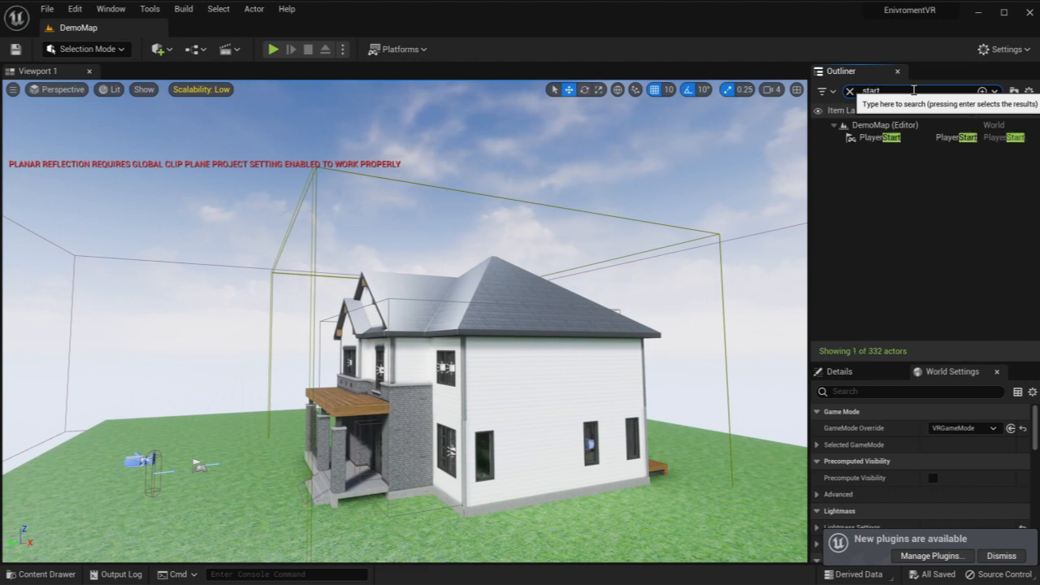
left_click(874, 138)
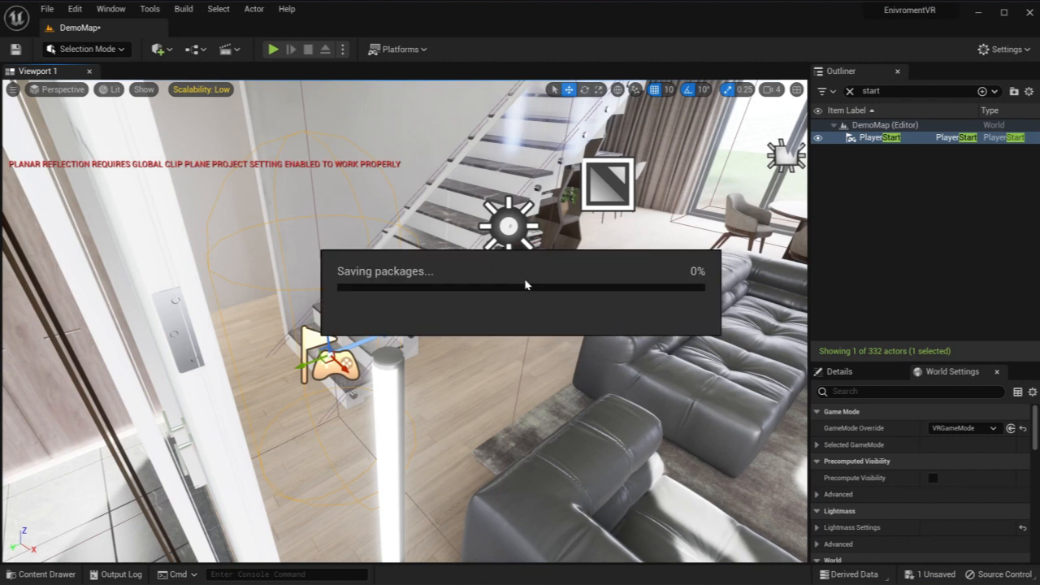
Step: Launch DemoMap in VR Preview from the play mode options
left_click(343, 49)
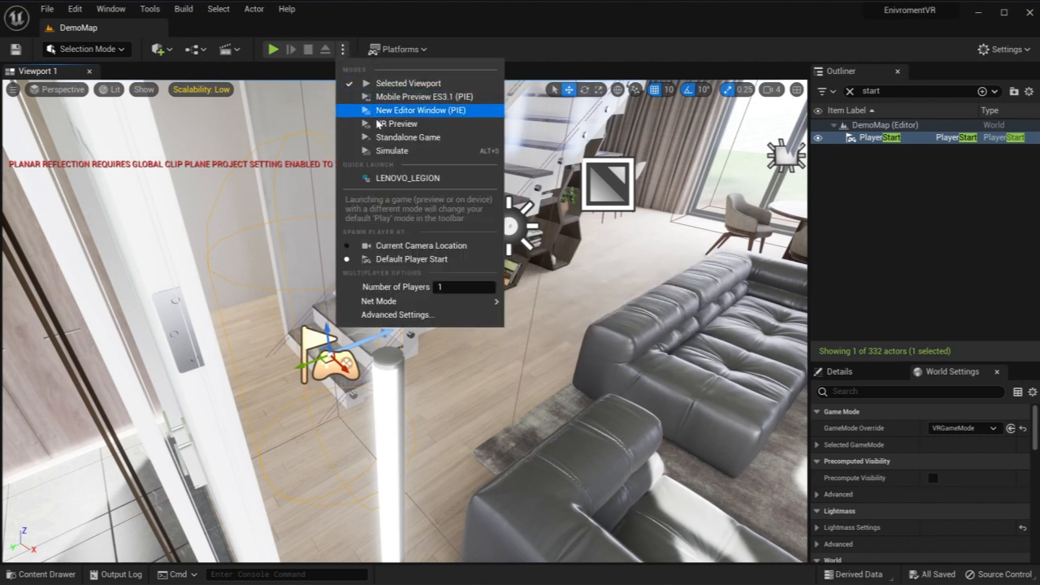
mouse_move(401, 123)
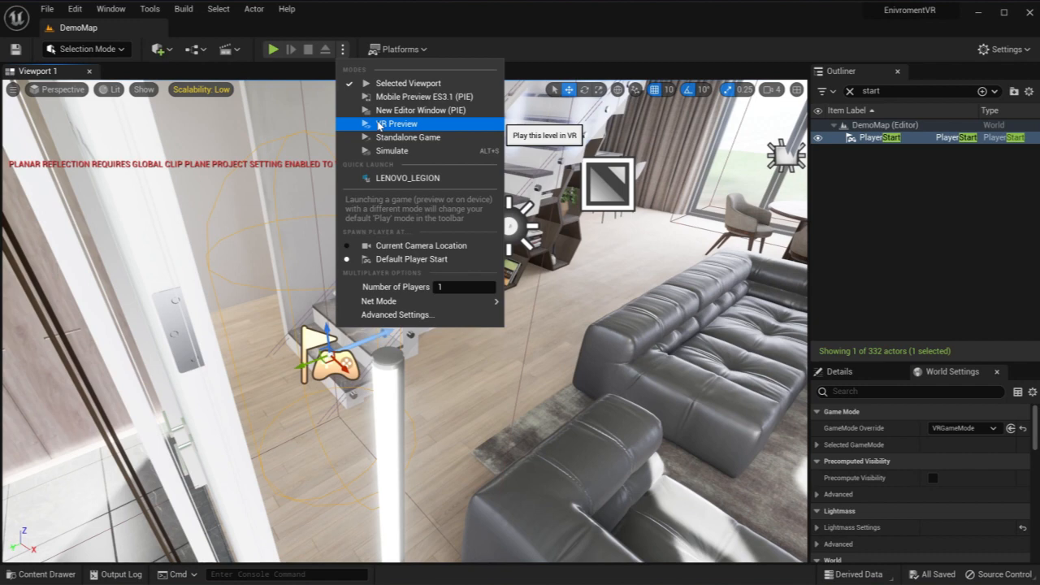
left_click(401, 123)
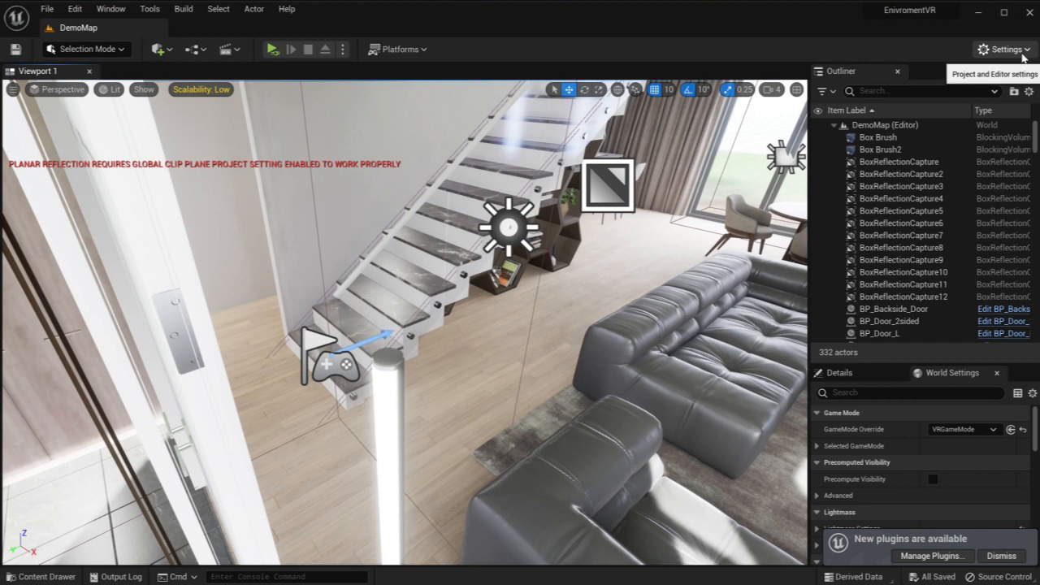
Step: Open and close the Settings dropdown, then reopen the play options showing VR Preview checked
left_click(1005, 49)
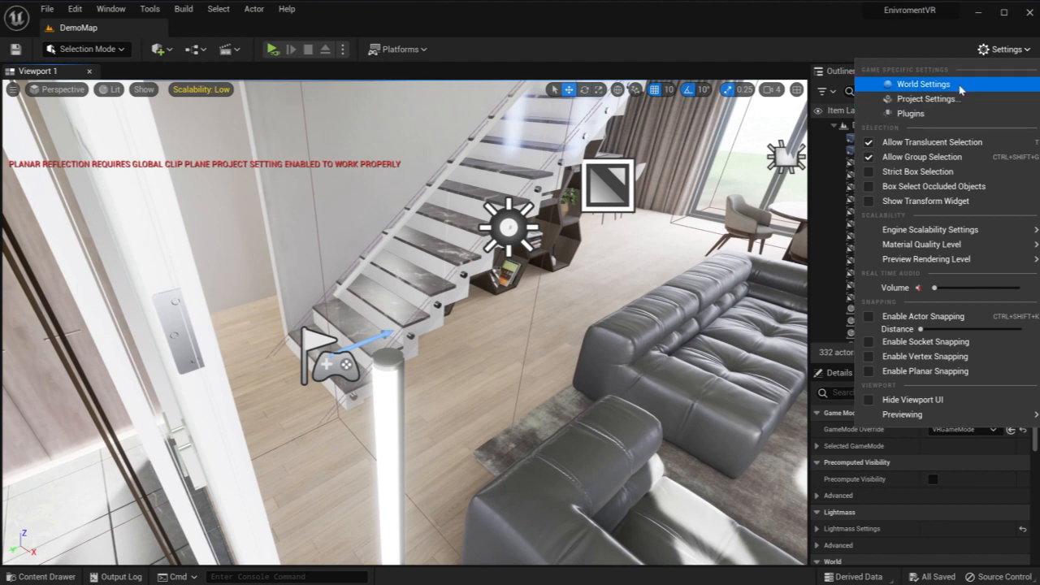
mouse_move(933, 233)
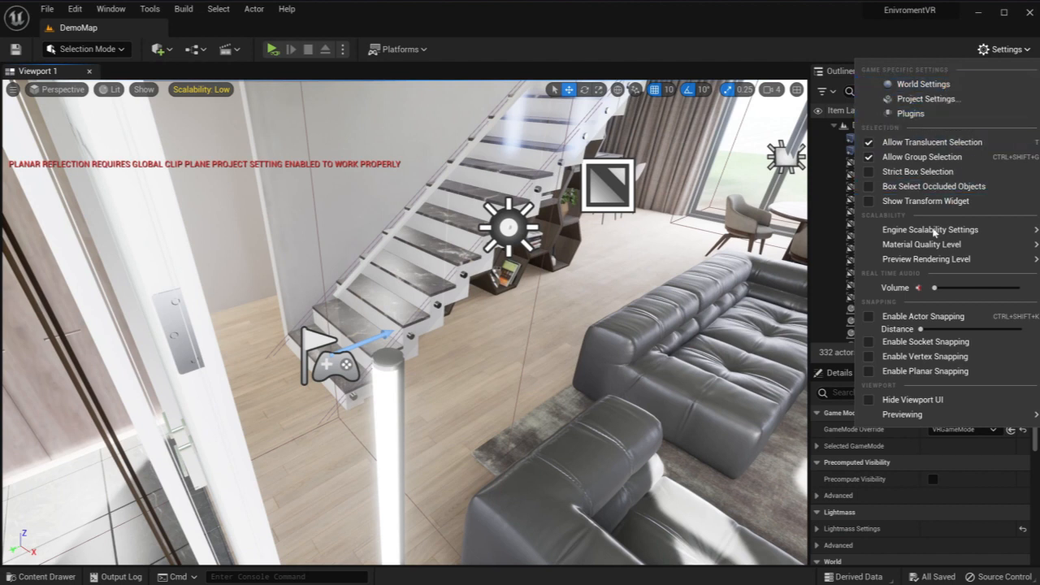
left_click(930, 229)
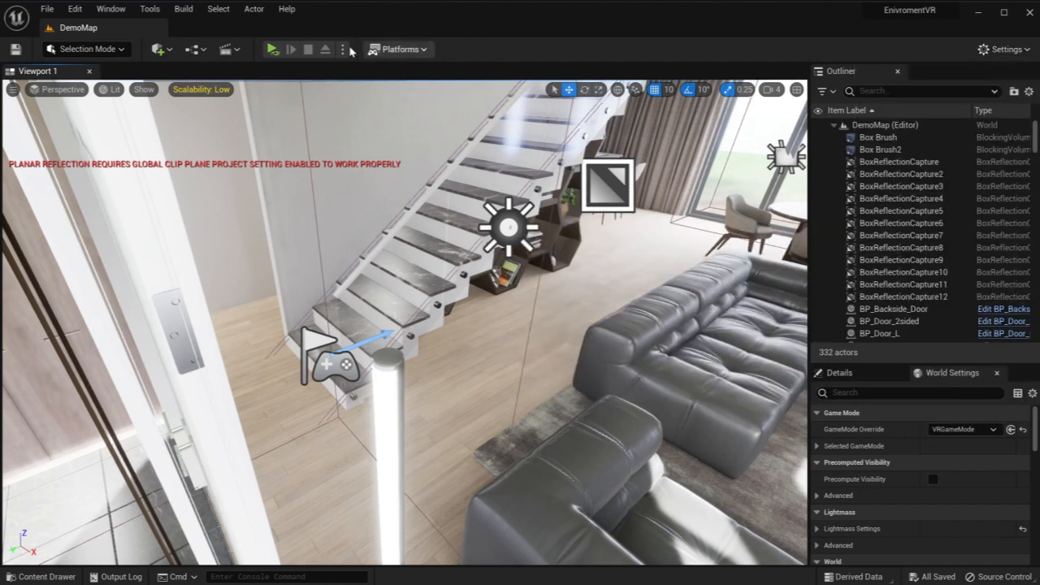
left_click(344, 49)
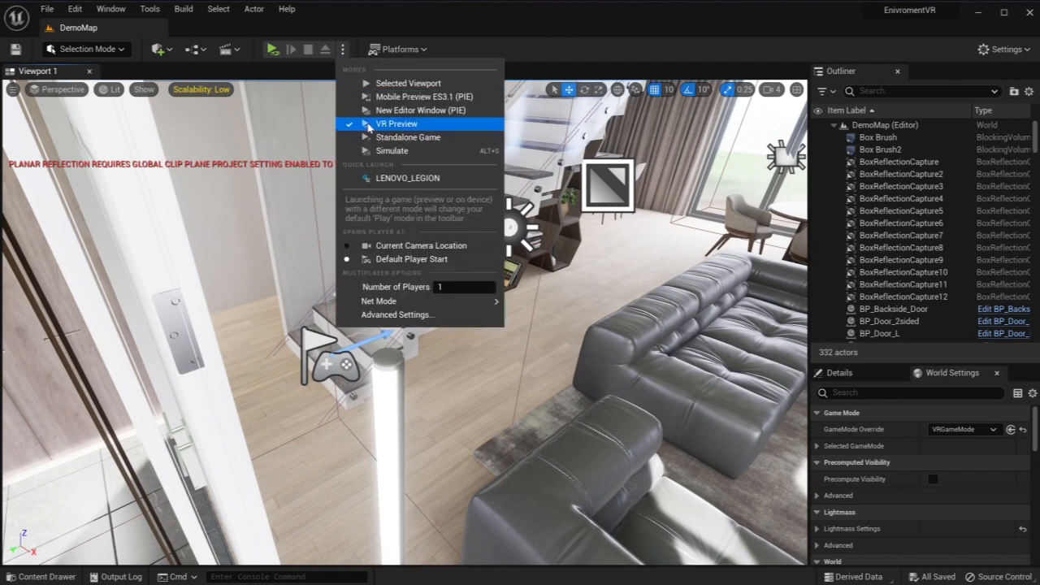